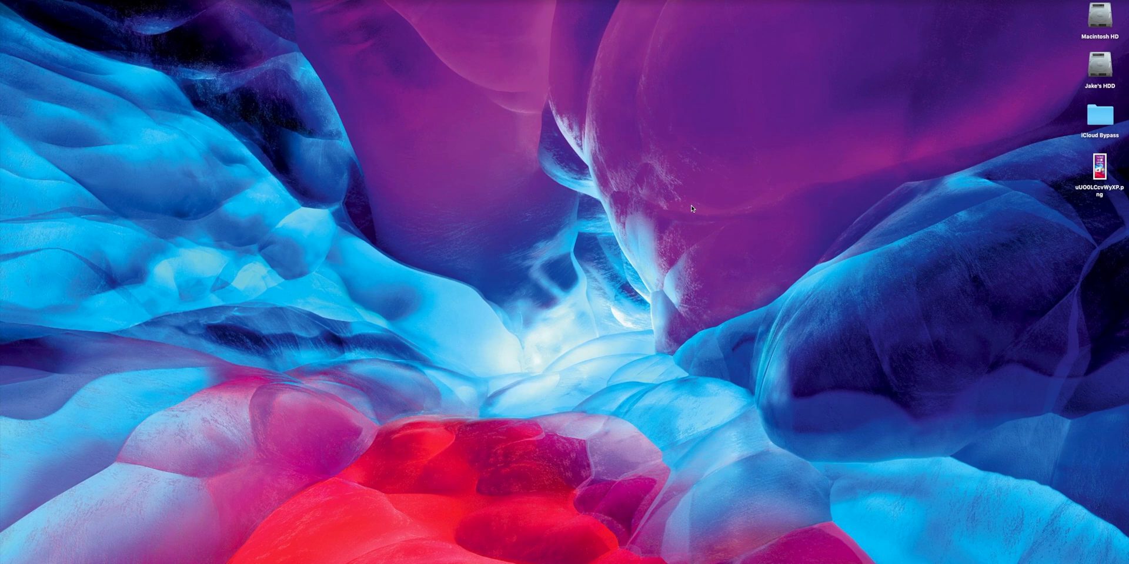
pyautogui.moveTo(1093, 115)
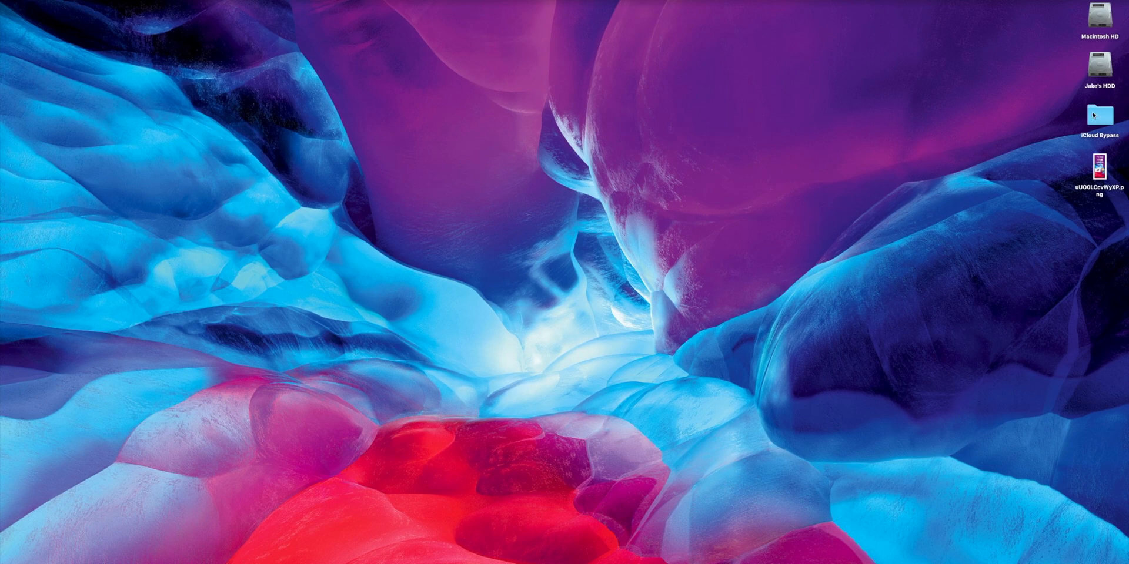
# Step: Mount checkra1n beta 0.9.8.2.dmg and BypassTool.dmg from the iCloud Bypass folder
pyautogui.doubleClick(1098, 115)
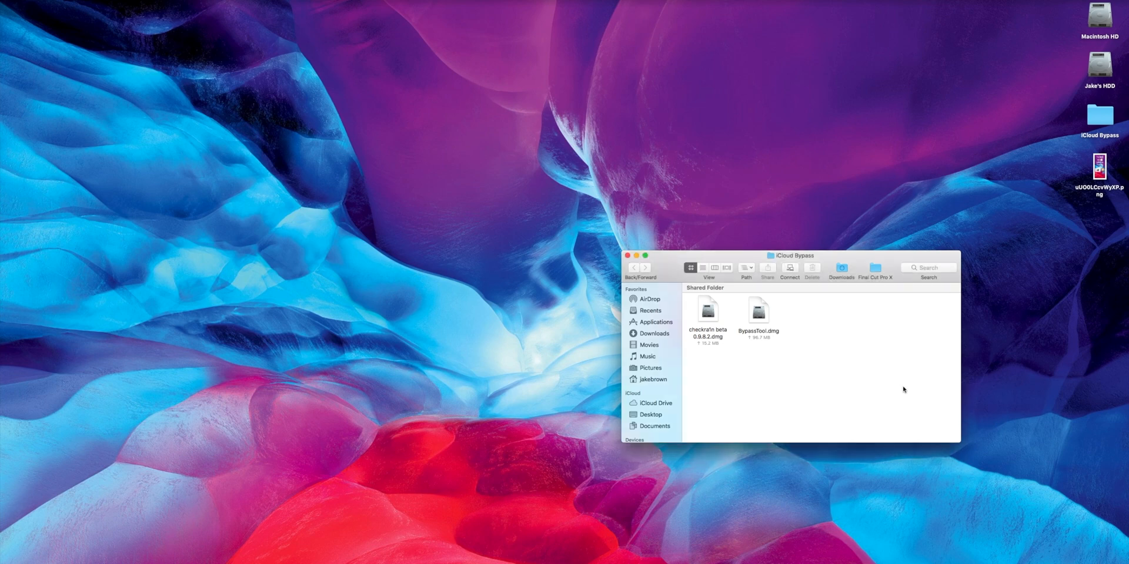
pyautogui.click(706, 309)
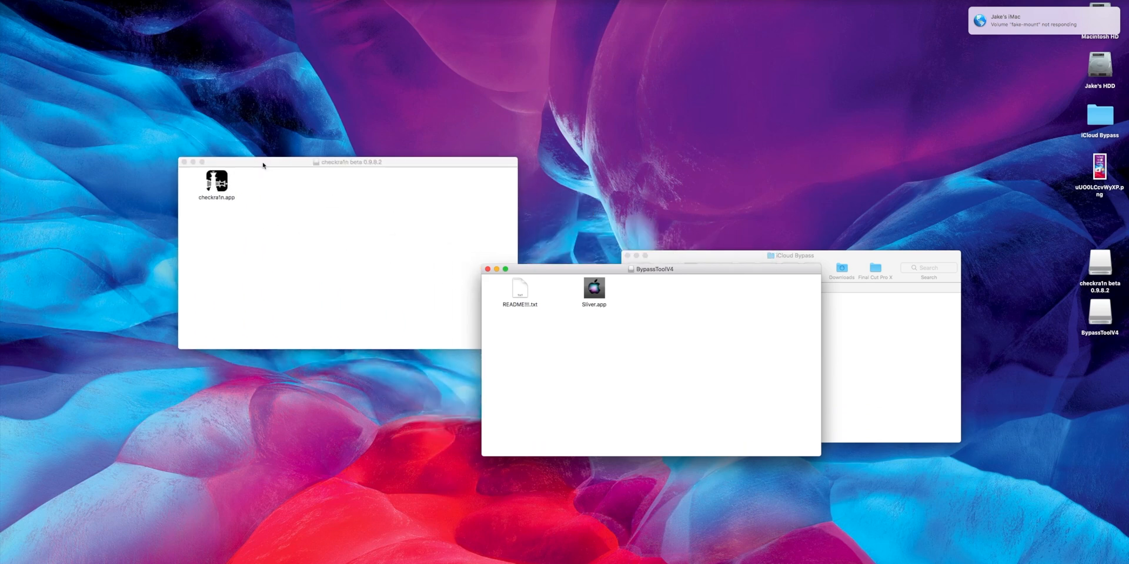
pyautogui.click(791, 256)
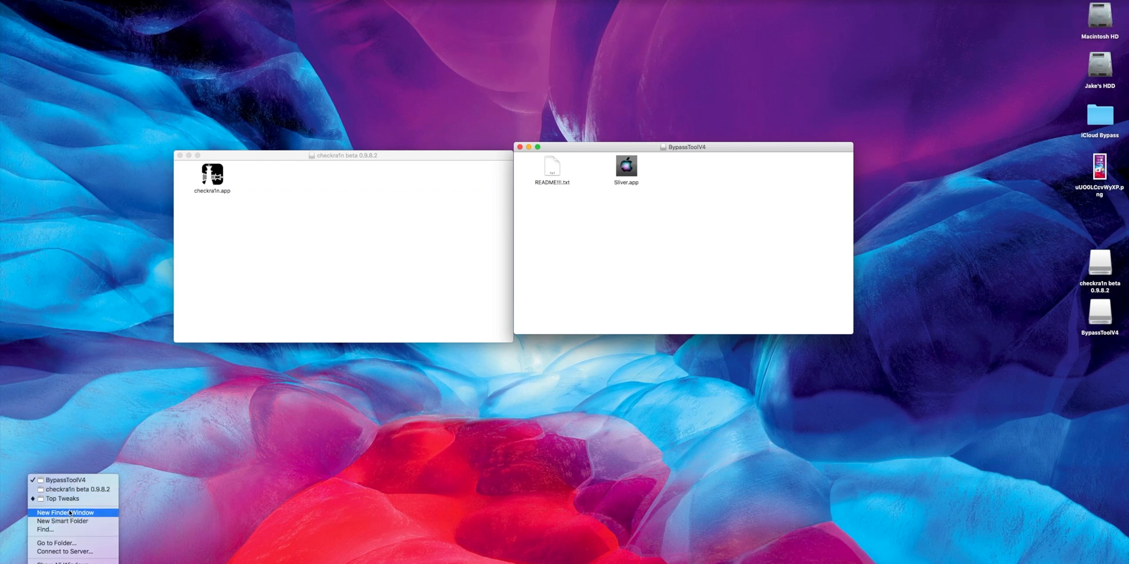
# Step: Drag checkra1n.app into Applications and replace the existing copy
pyautogui.click(63, 513)
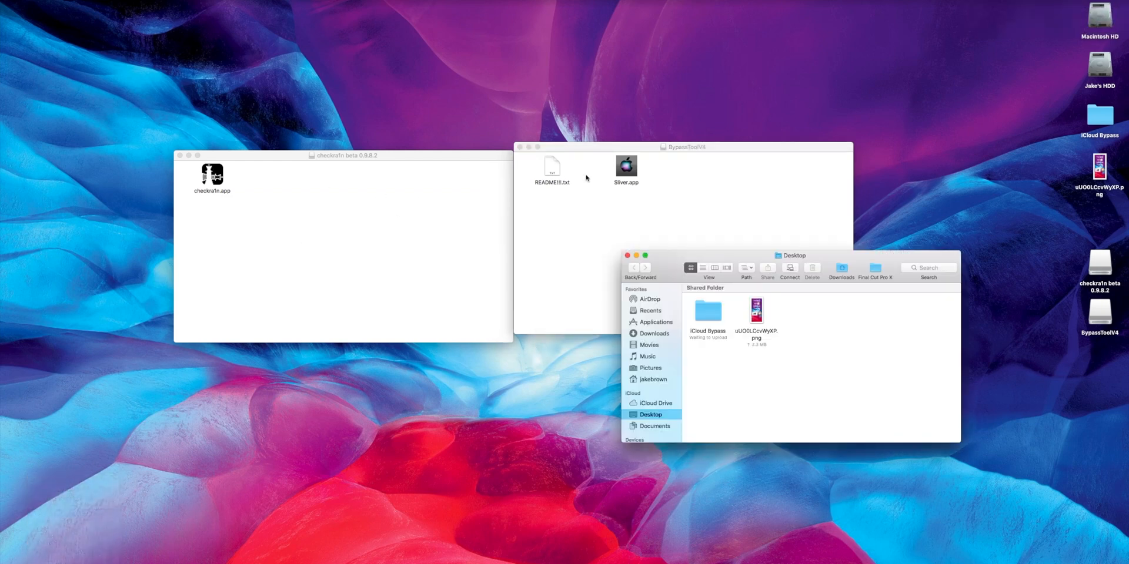
pyautogui.moveTo(625, 167); pyautogui.dragTo(569, 288)
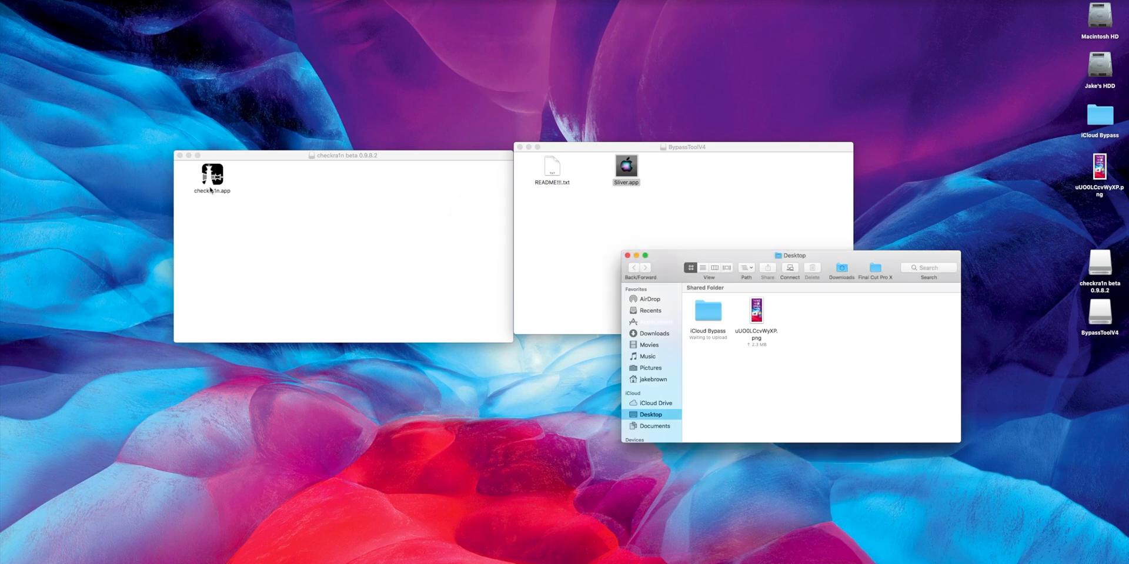
pyautogui.click(212, 174)
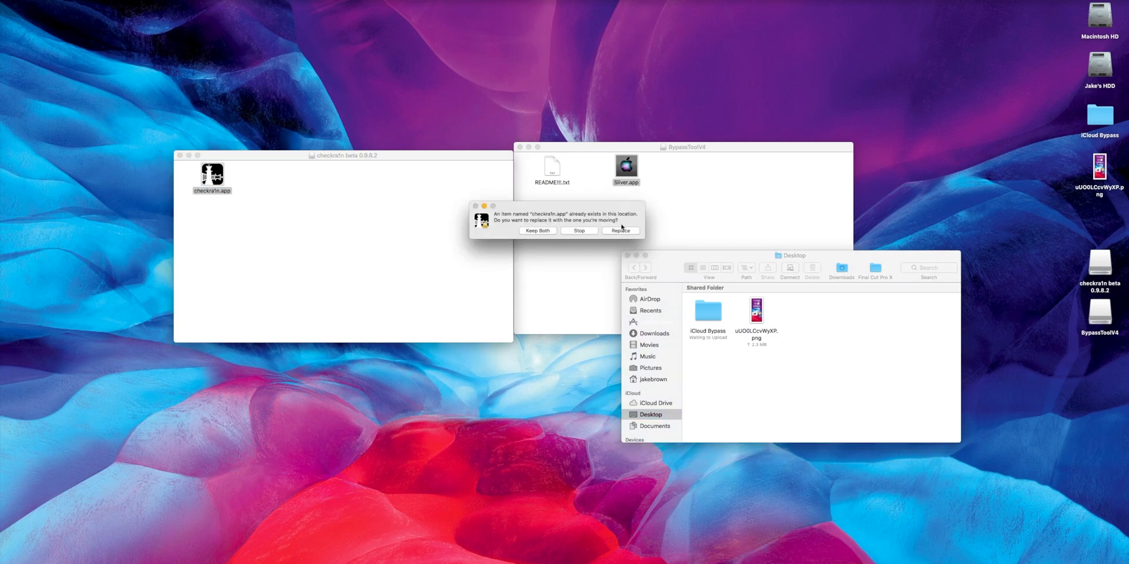
pyautogui.click(619, 230)
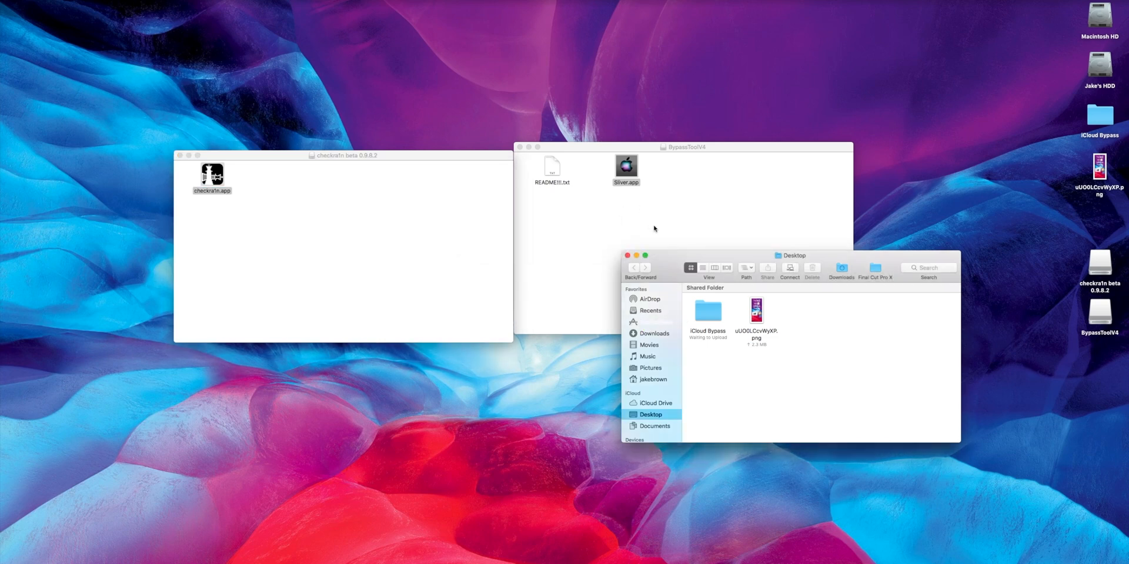
pyautogui.moveTo(644, 242)
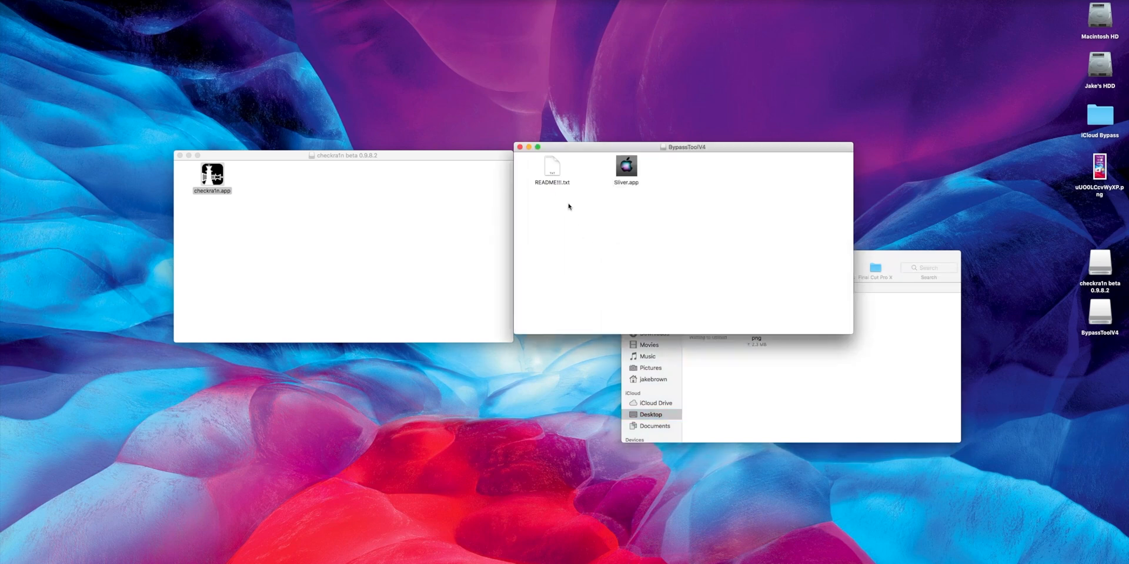
pyautogui.rightClick(346, 251)
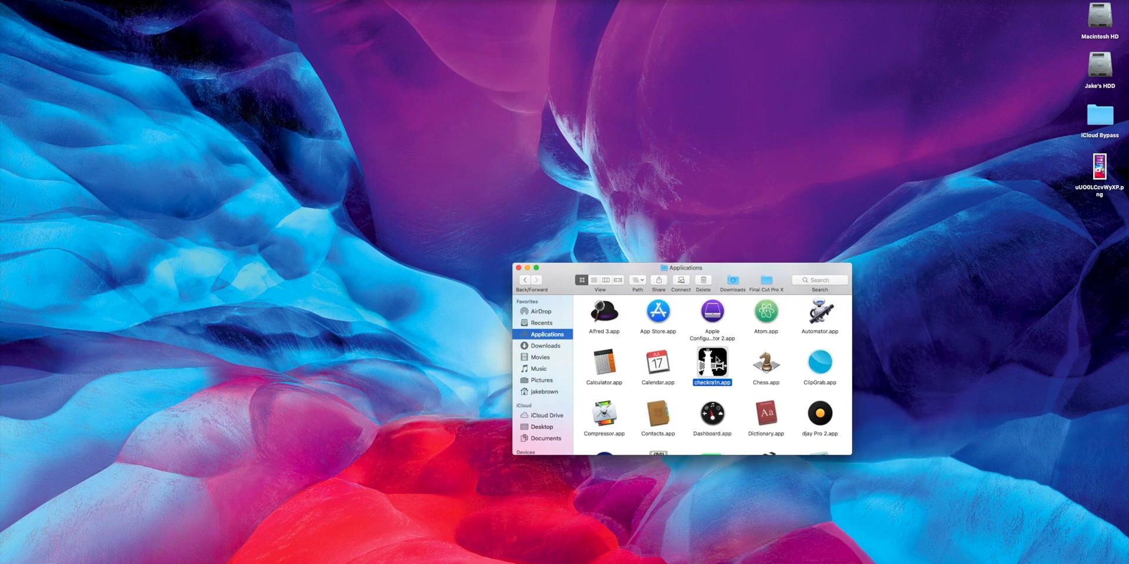
# Step: Launch checkra1n.app from Applications, confirming the Gatekeeper internet-download warning
pyautogui.doubleClick(712, 363)
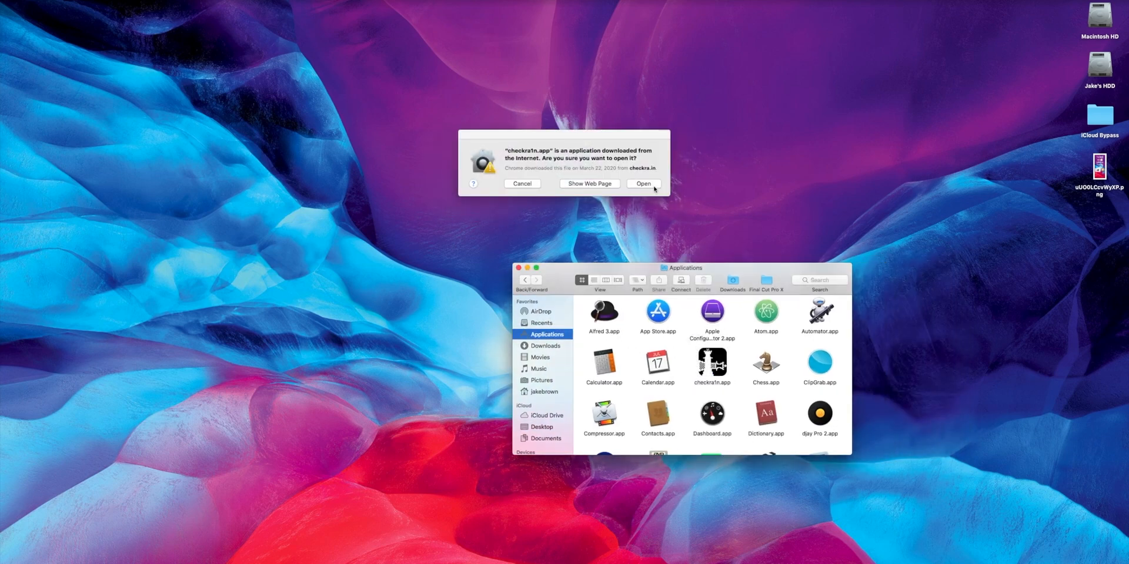
pyautogui.click(642, 184)
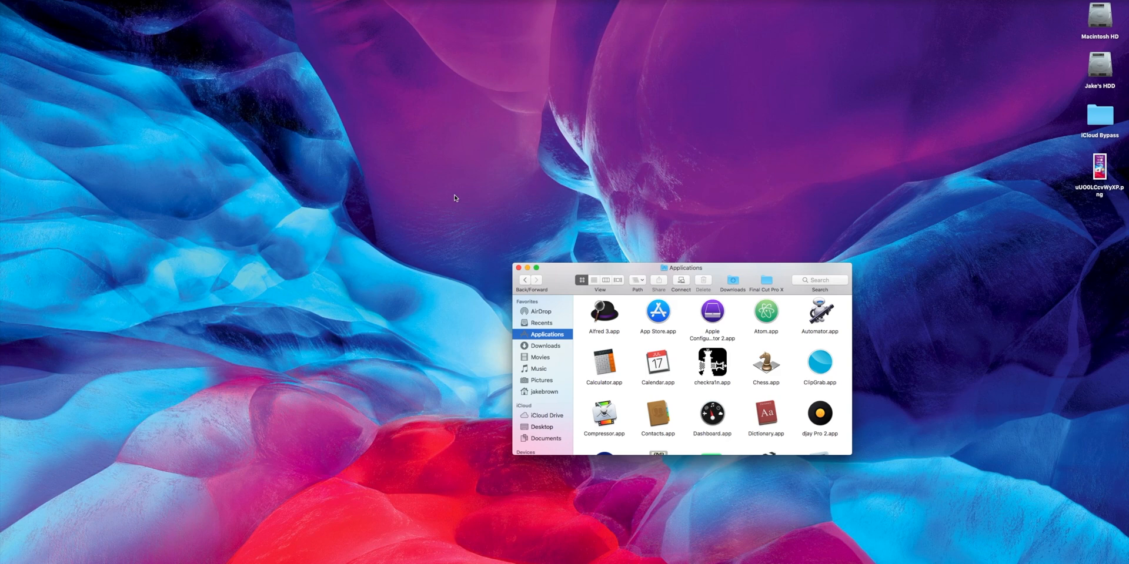
pyautogui.doubleClick(711, 363)
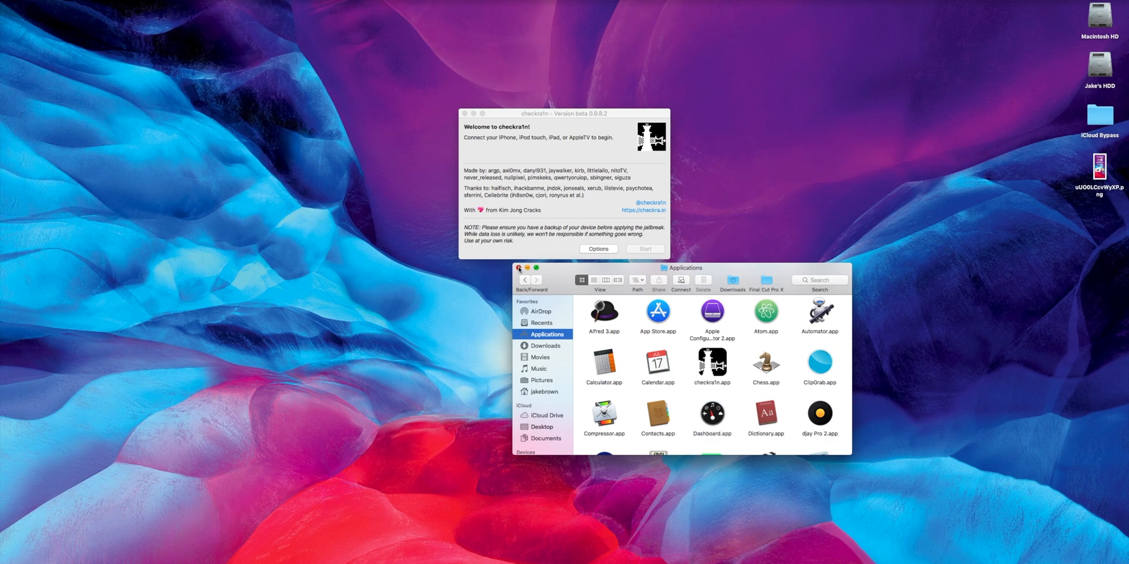
# Step: Wait in checkra1n's welcome window for the iPhone 8 Plus on iOS 13.3.1 to appear connected
pyautogui.click(519, 268)
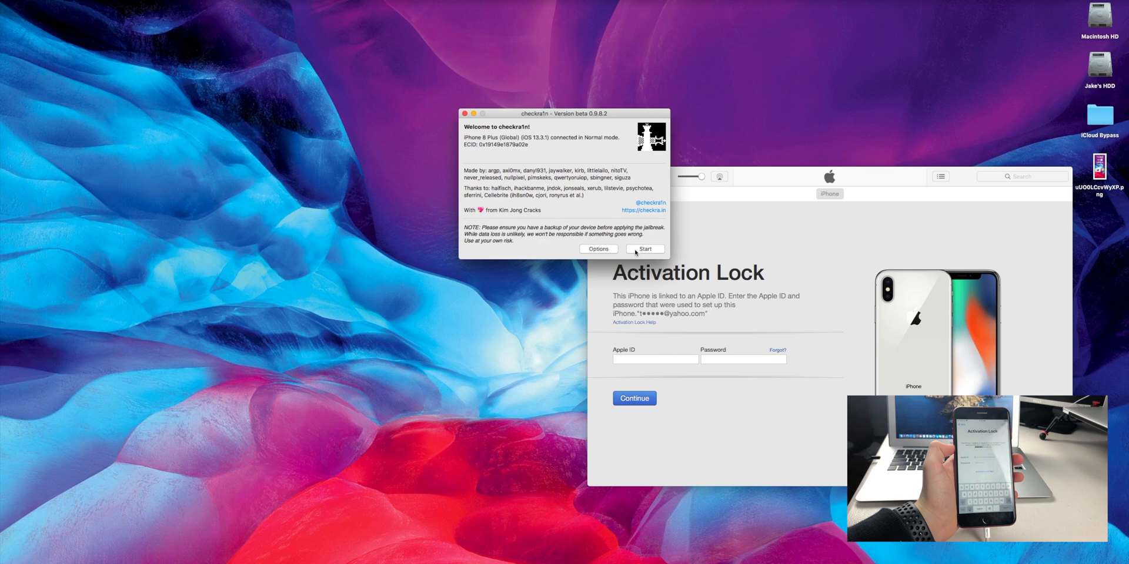
# Step: Start the jailbreak, continue through the DFU guide and run the DFU countdown
pyautogui.click(645, 249)
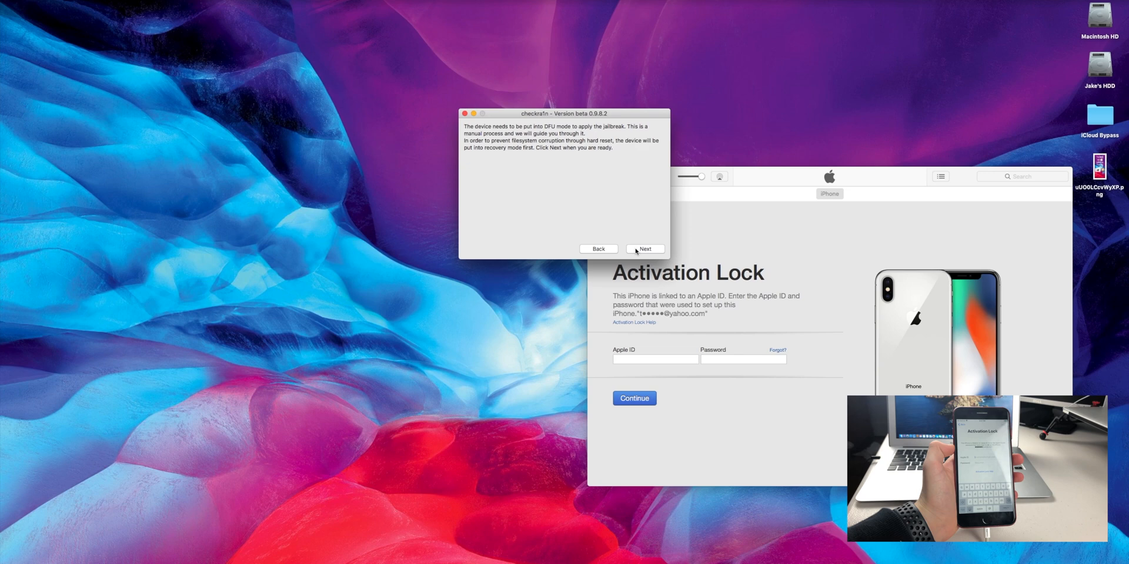
pyautogui.moveTo(637, 250)
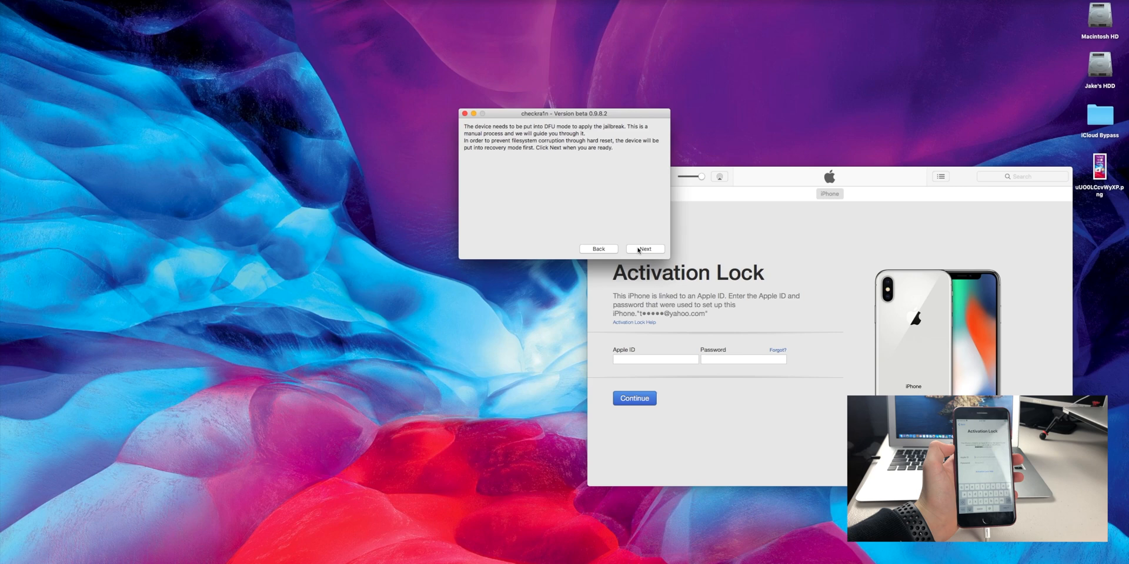
pyautogui.click(643, 248)
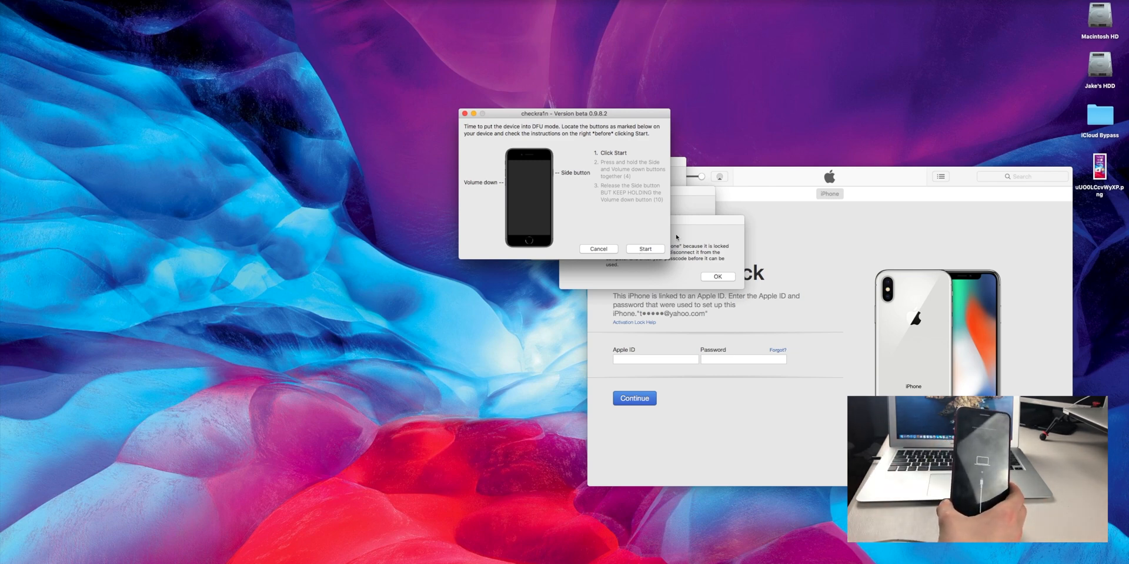
pyautogui.click(643, 250)
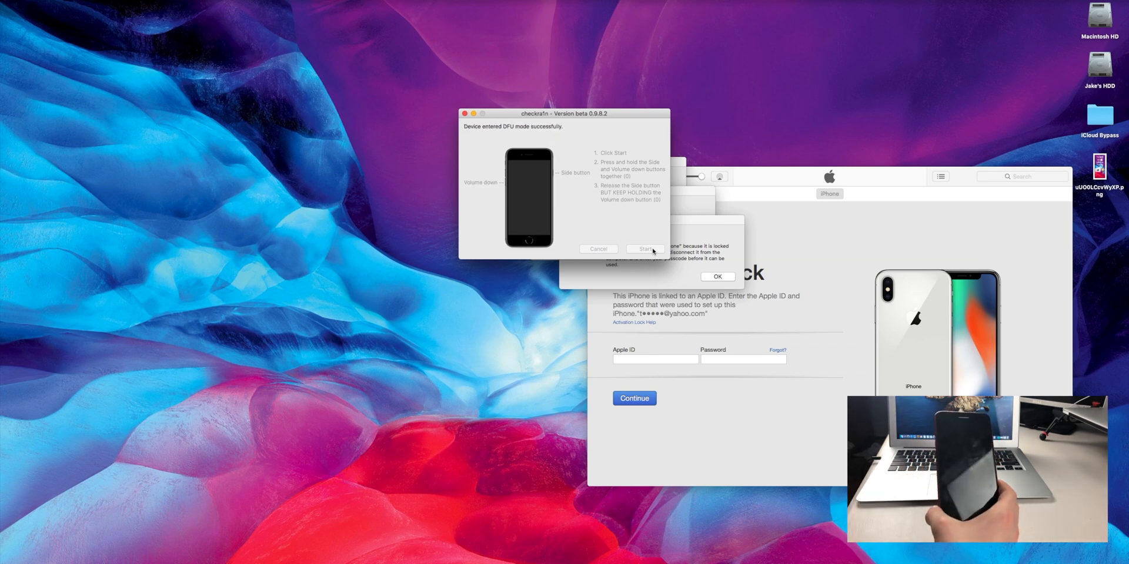
# Step: Continue from DFU mode, let the jailbreak install to All Done and close checkra1n
pyautogui.click(643, 249)
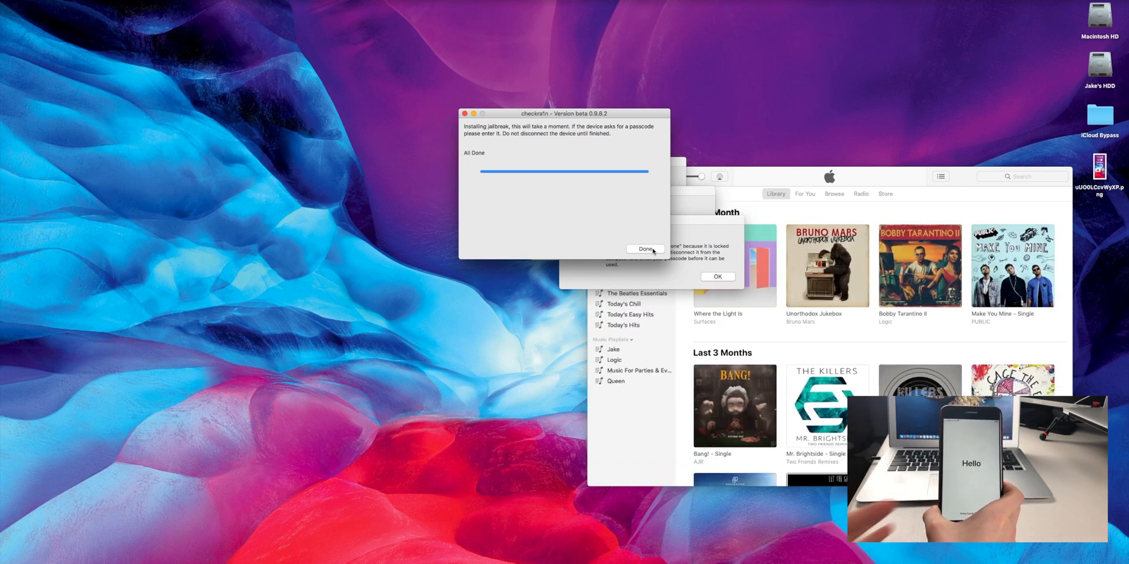
pyautogui.click(644, 248)
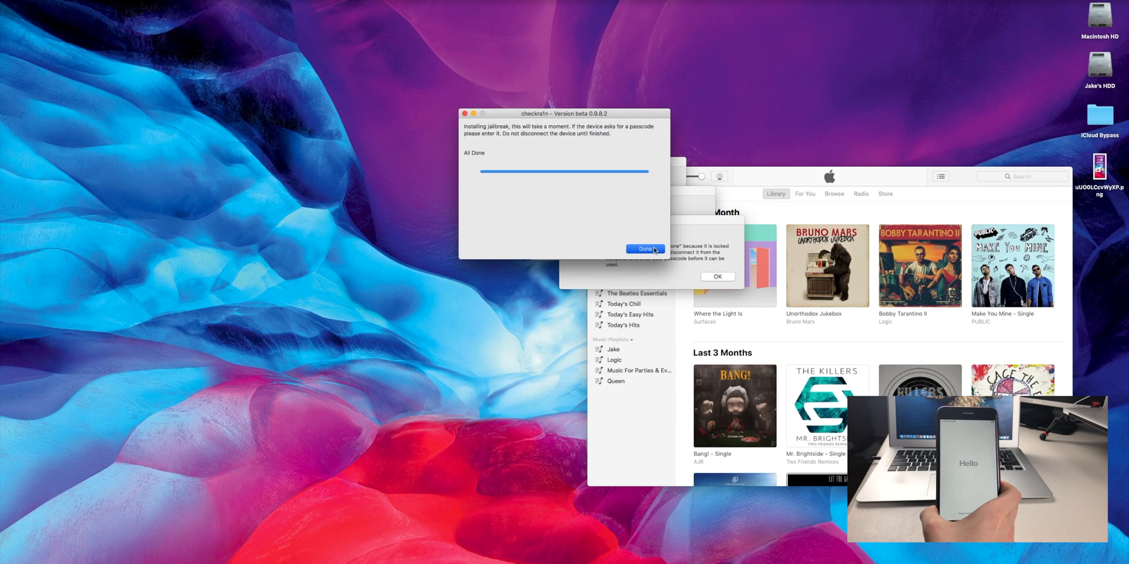
pyautogui.click(642, 248)
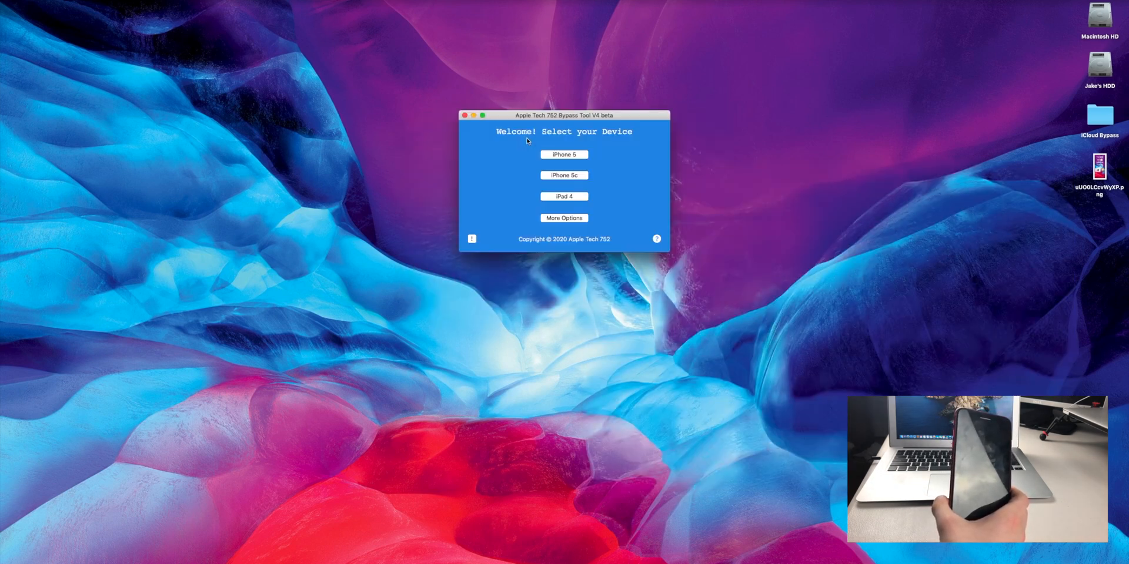
# Step: Show Sliver's More Options screen with Bypass iOS 13.3.1, Untethered Bypass and Cellular Fix
pyautogui.press('cmd+space')
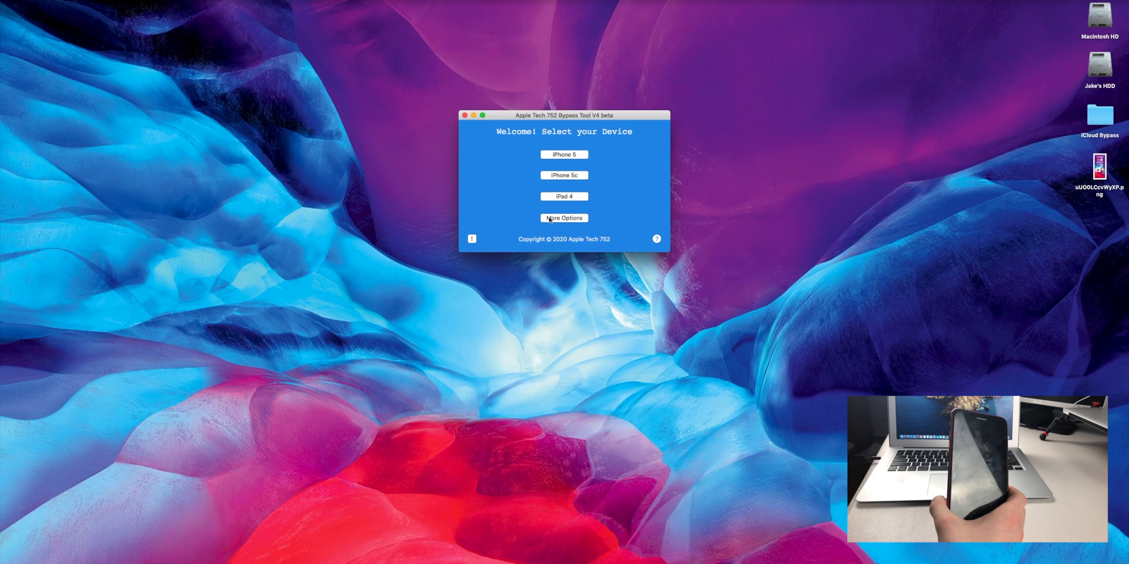
pyautogui.click(563, 219)
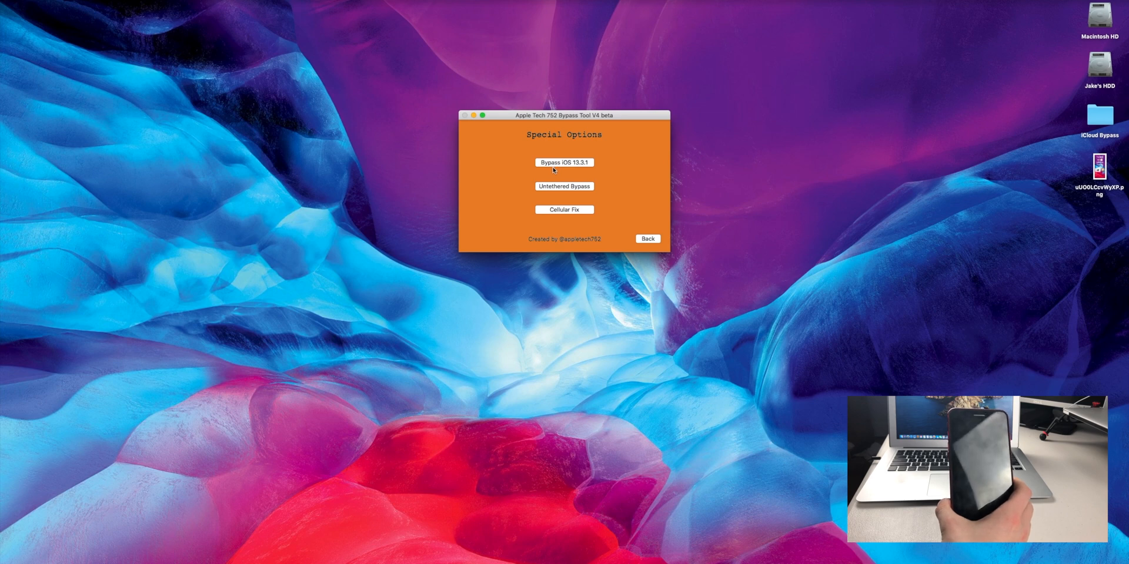
# Step: Choose the iOS 13.3.1 bypass, relay device info and dismiss the SSH-ready notice
pyautogui.click(565, 162)
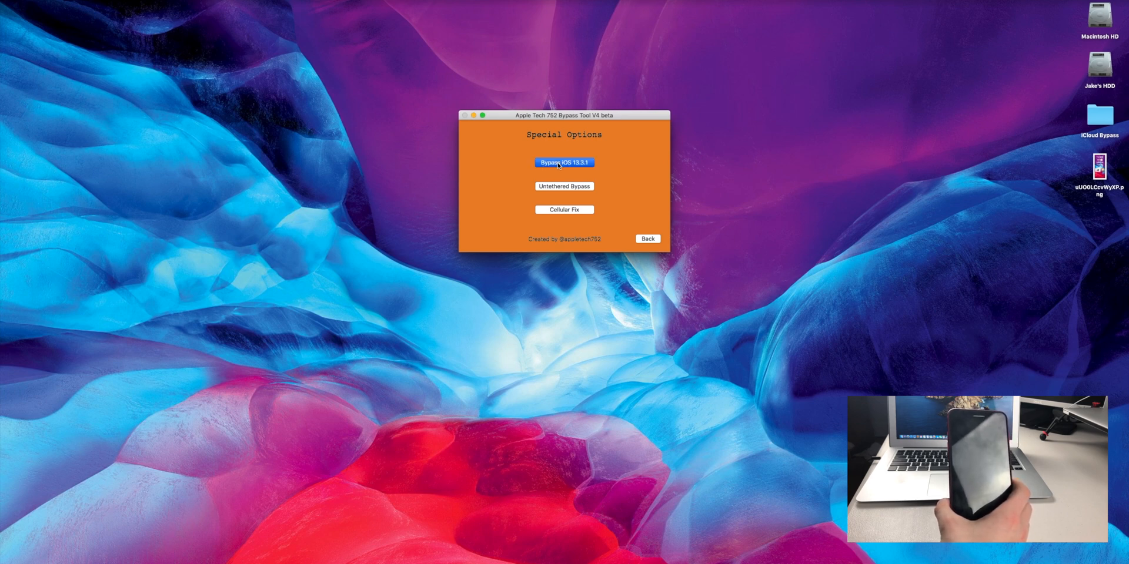
pyautogui.click(563, 162)
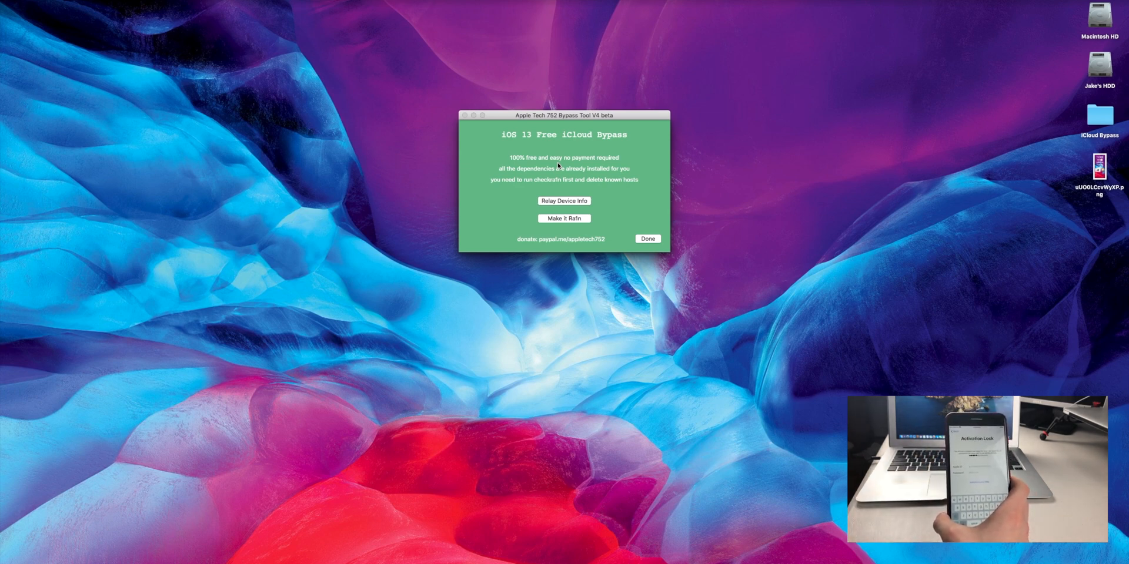
pyautogui.click(563, 201)
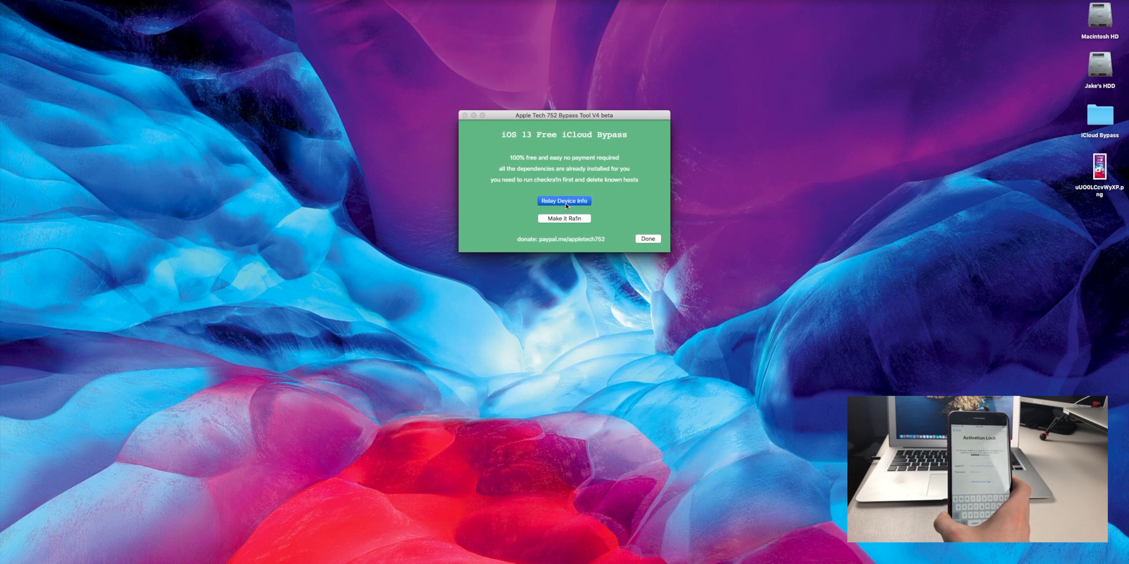
pyautogui.click(563, 201)
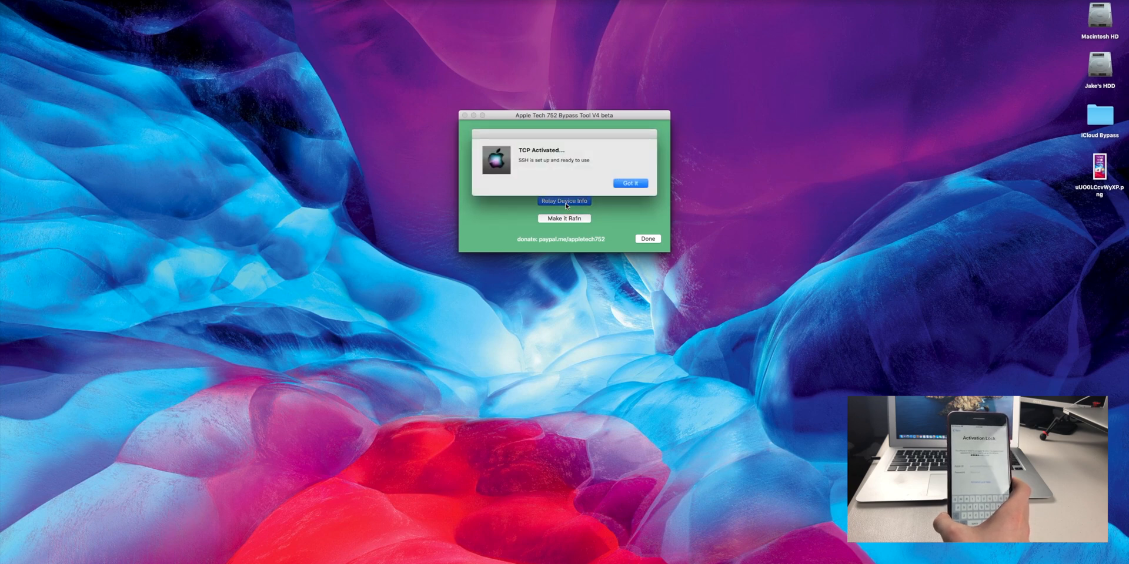
pyautogui.click(629, 183)
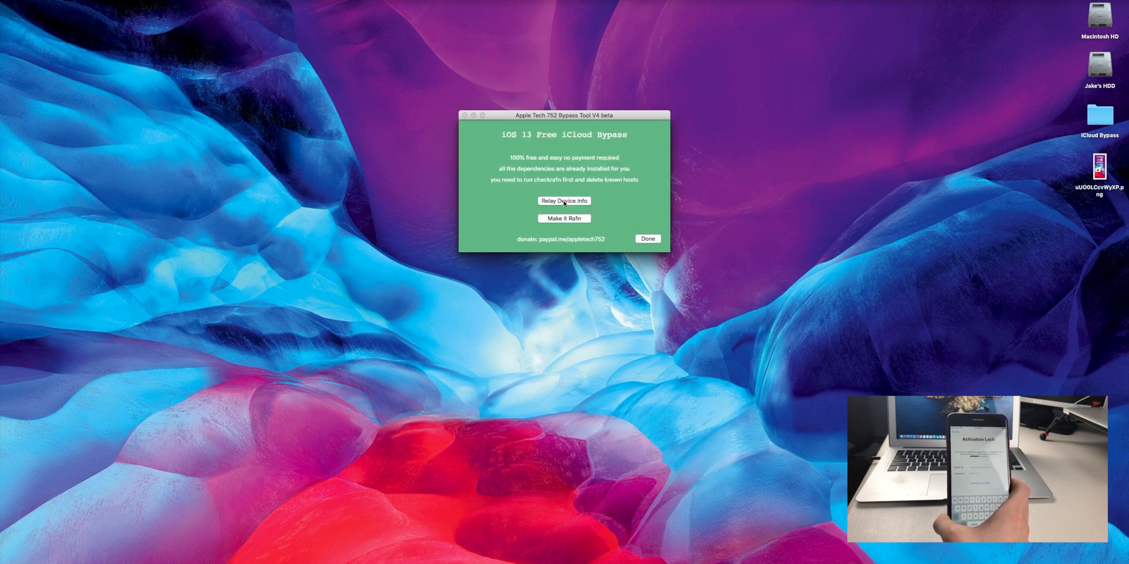
# Step: Run Make It Ra1n and acknowledge the iCloud Bypass DONE alert
pyautogui.click(564, 219)
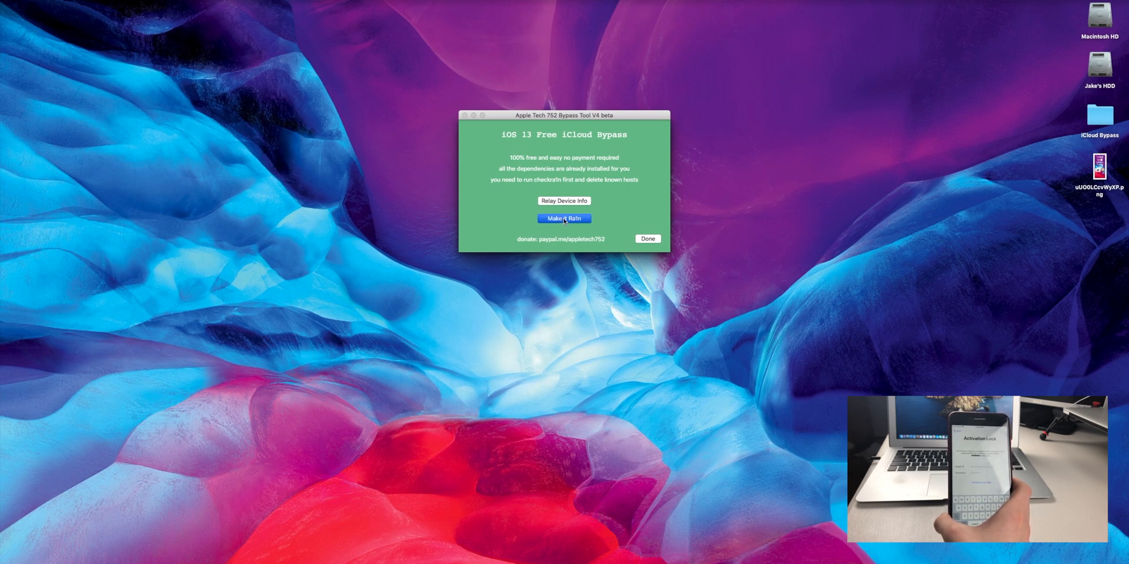
pyautogui.click(563, 219)
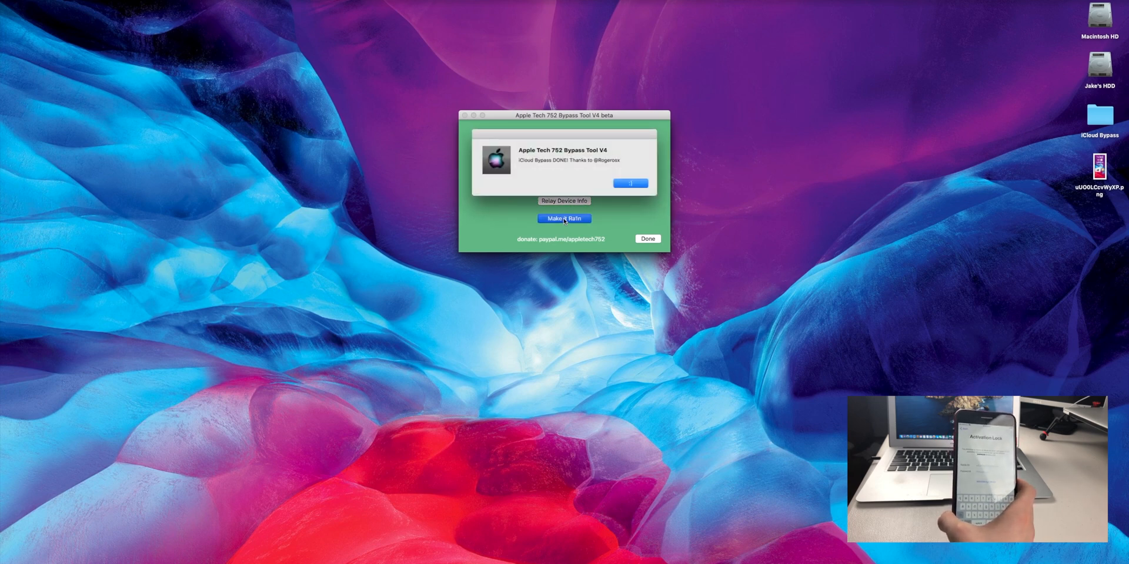
pyautogui.click(630, 183)
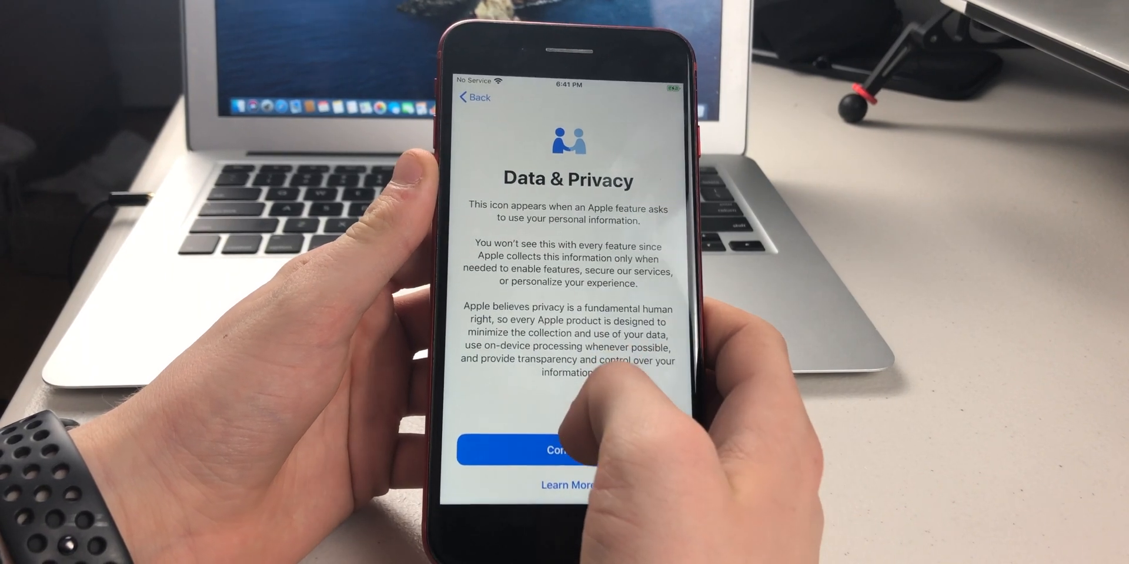
# Step: Continue past the Data & Privacy screen on the iPhone
pyautogui.click(566, 449)
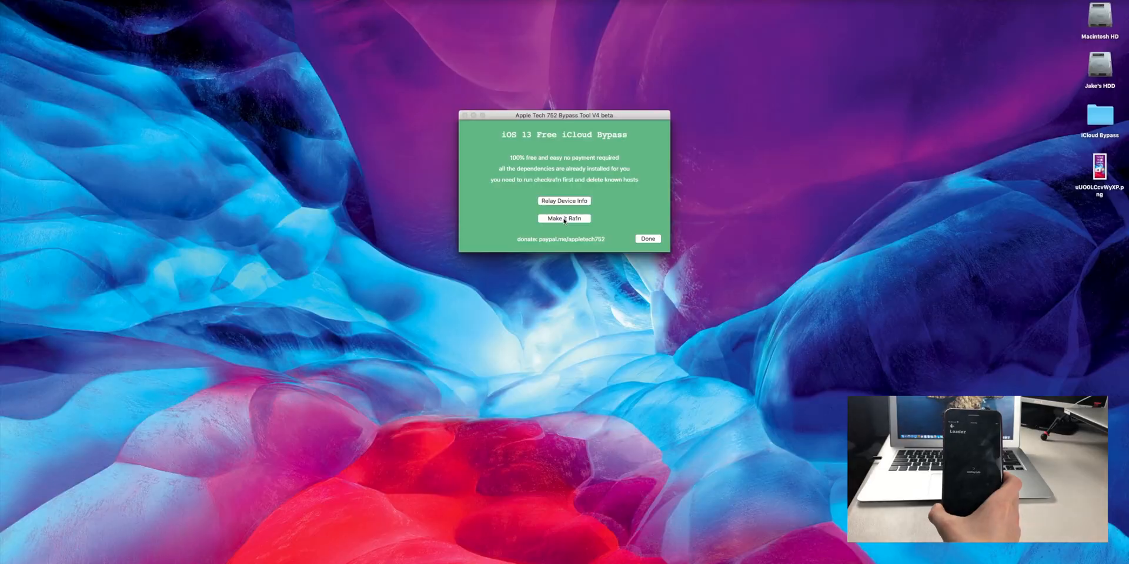
pyautogui.moveTo(464, 411)
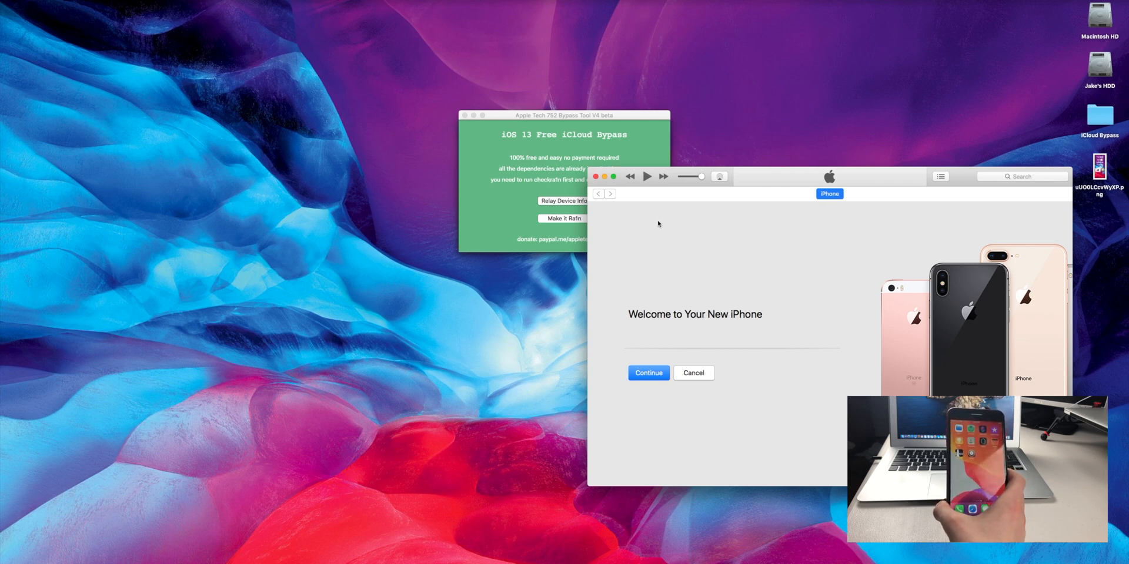
pyautogui.moveTo(621, 338)
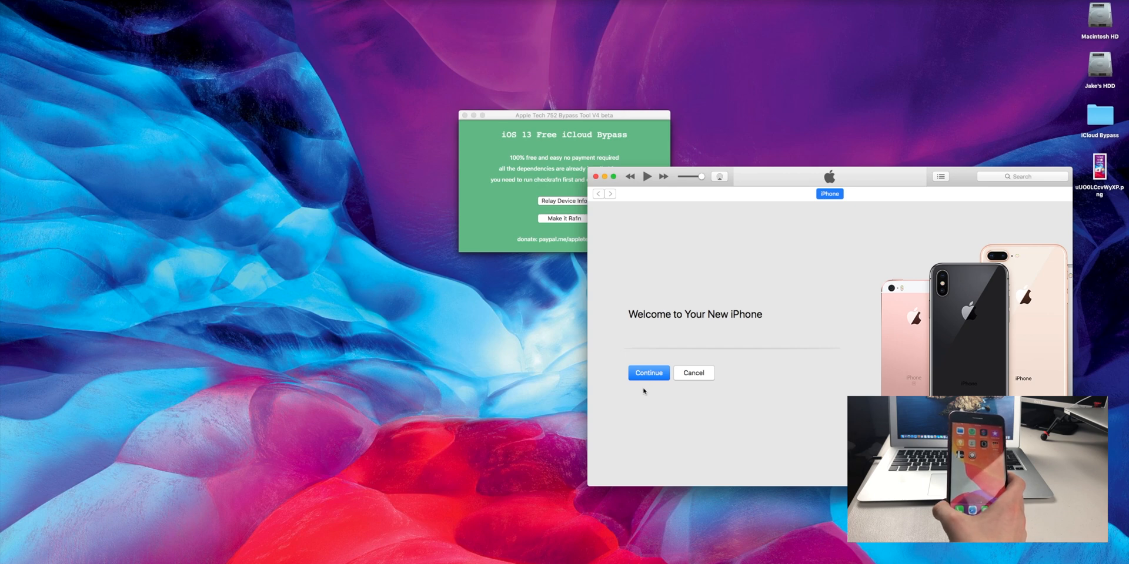
# Step: Continue and Get Started in iTunes' new-iPhone welcome, then view the iPhone 8 Plus Summary and Music settings
pyautogui.click(647, 373)
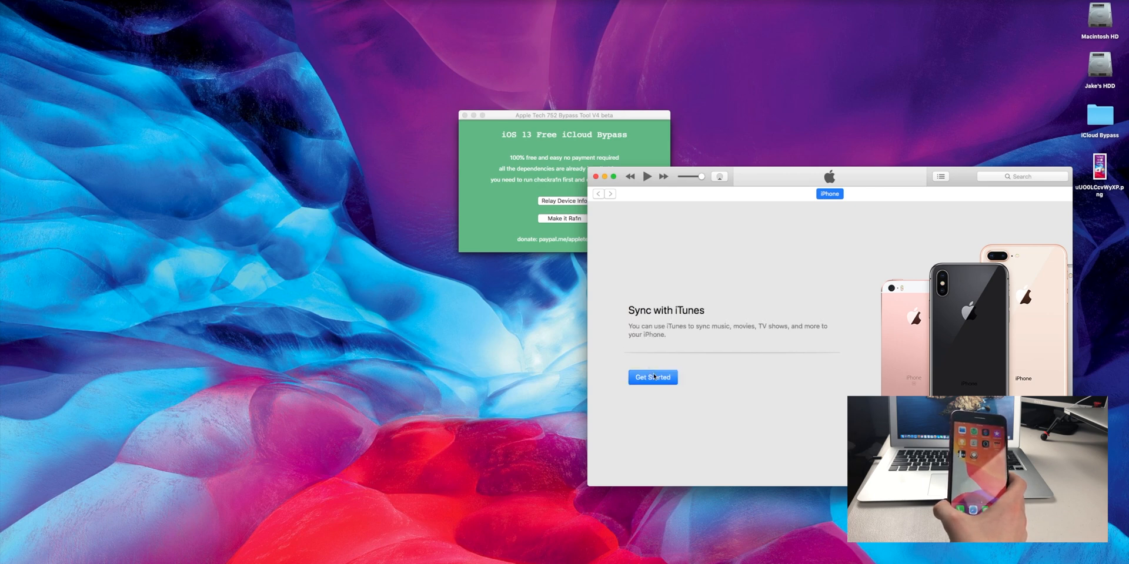
pyautogui.click(651, 378)
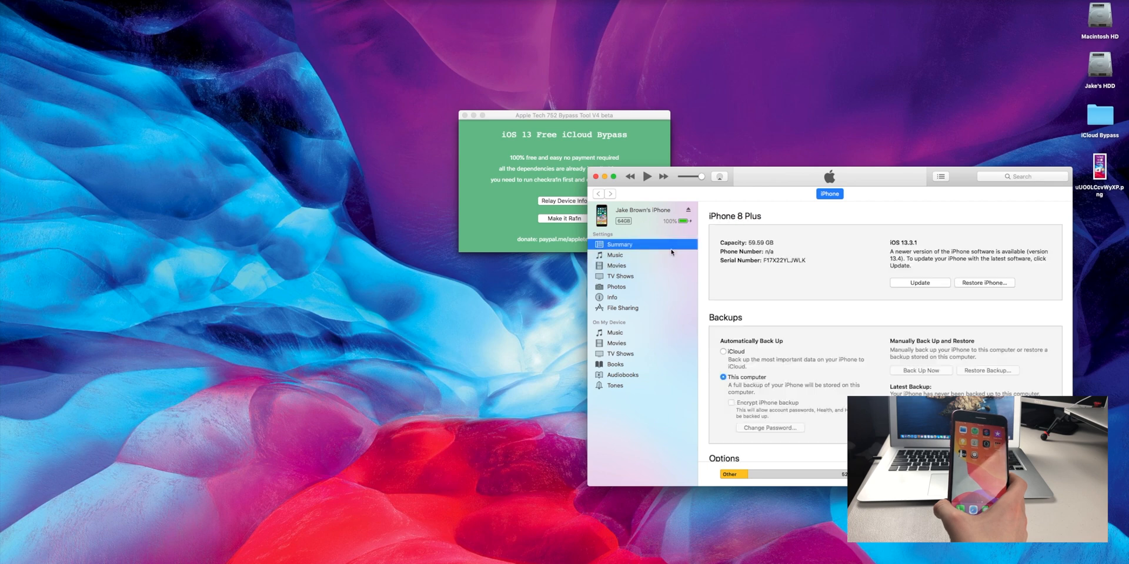
pyautogui.click(615, 255)
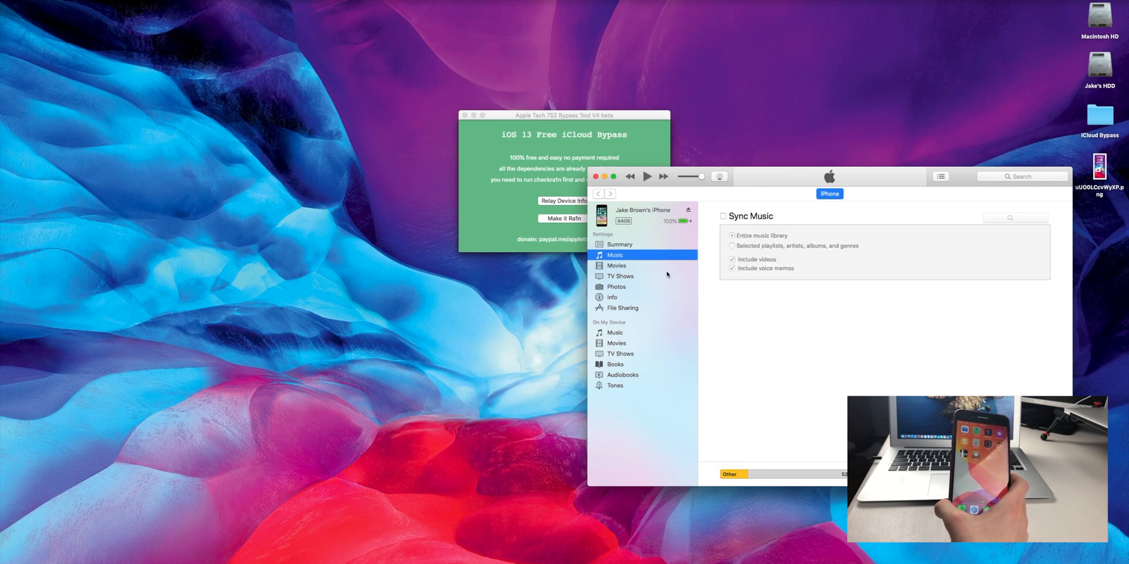
pyautogui.click(620, 245)
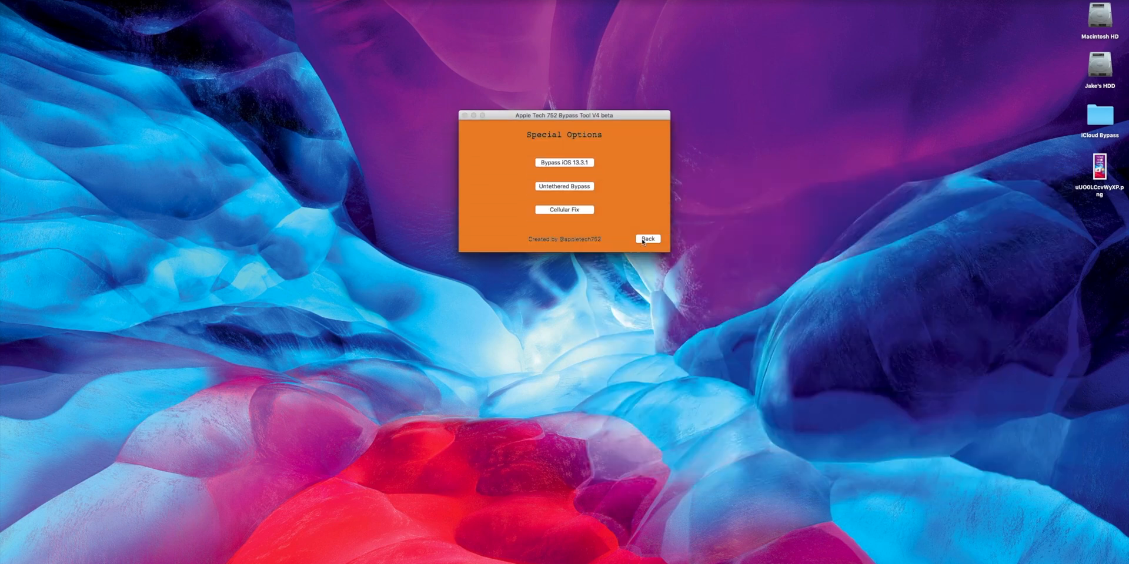
# Step: Close the bypass tool and show Sliver.app's package contents from Applications
pyautogui.click(647, 239)
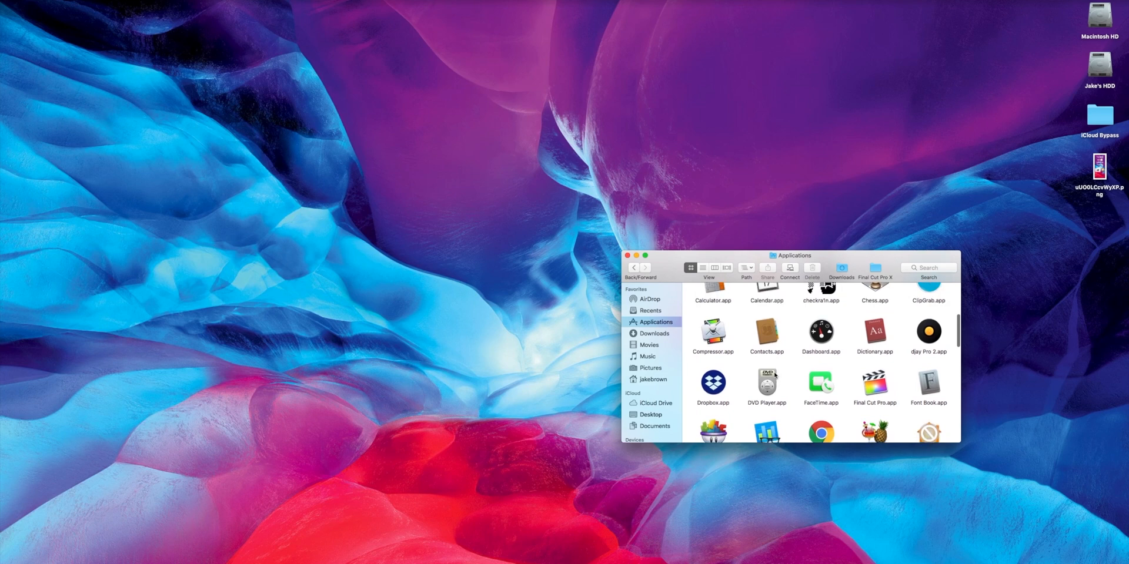
pyautogui.scroll(-3)
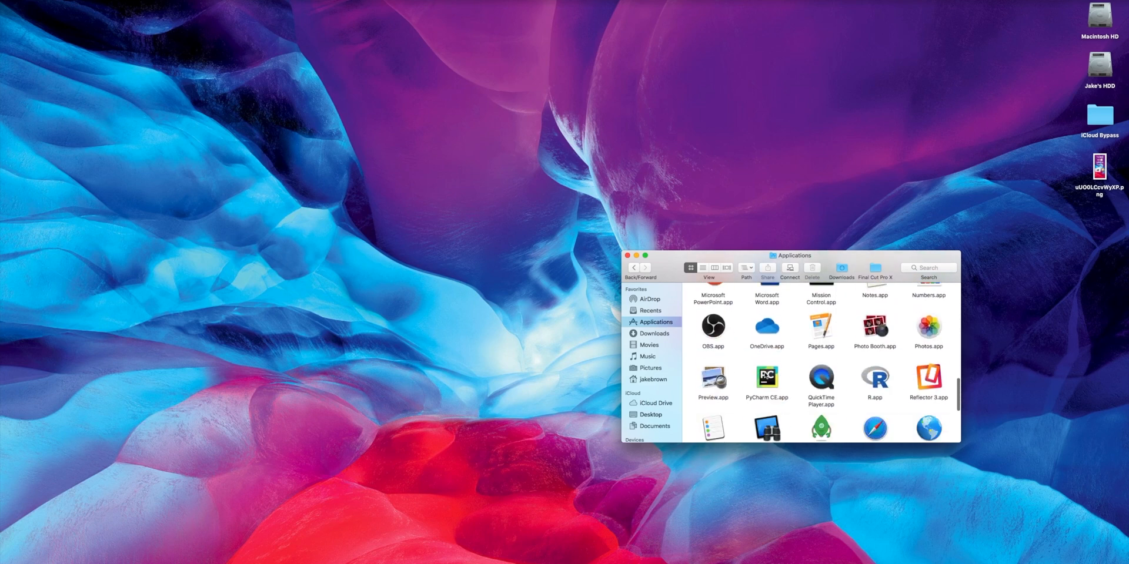
pyautogui.scroll(-3)
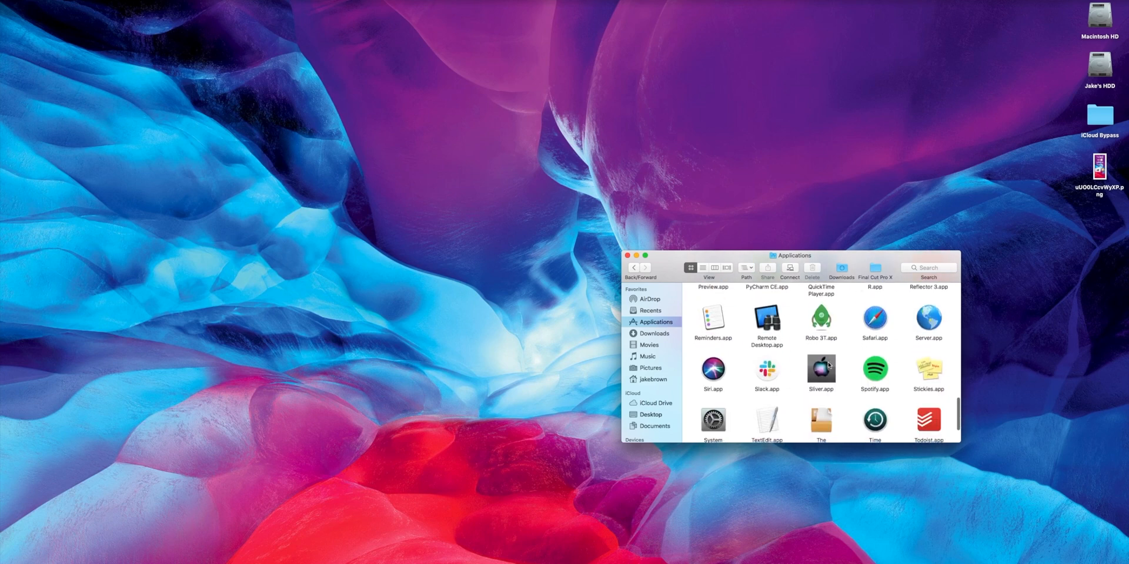
pyautogui.rightClick(820, 368)
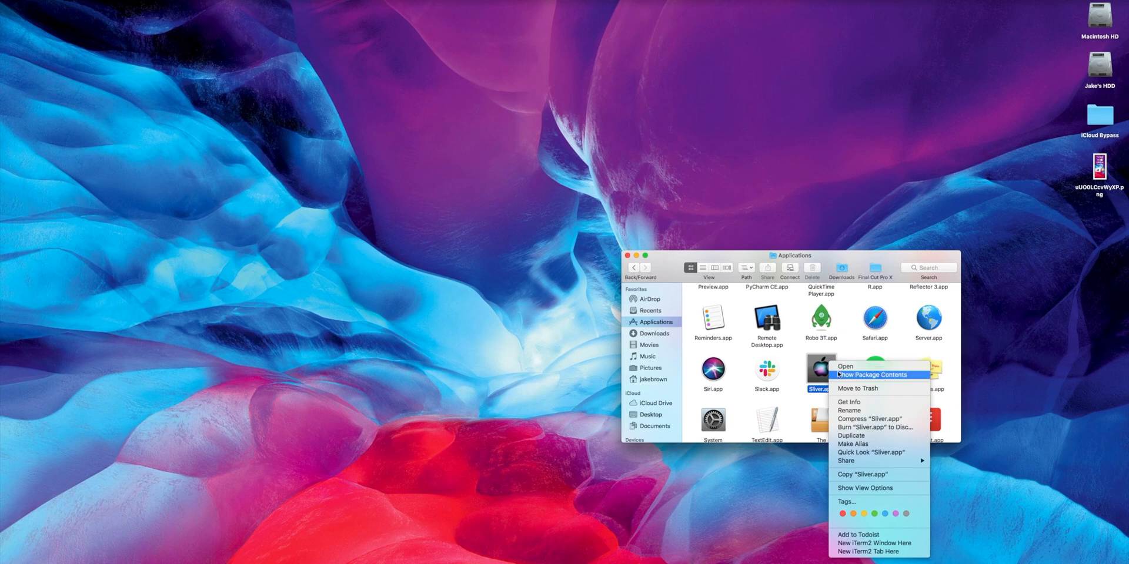
pyautogui.click(871, 375)
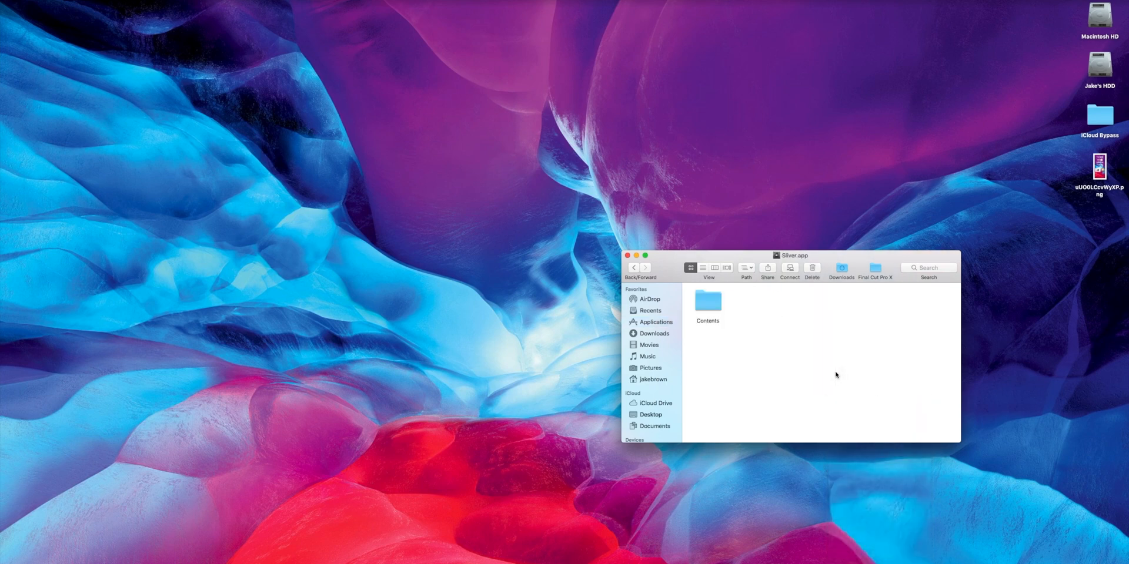
# Step: Go into Contents, then MacOS, reaching the Sliver executable
pyautogui.doubleClick(707, 301)
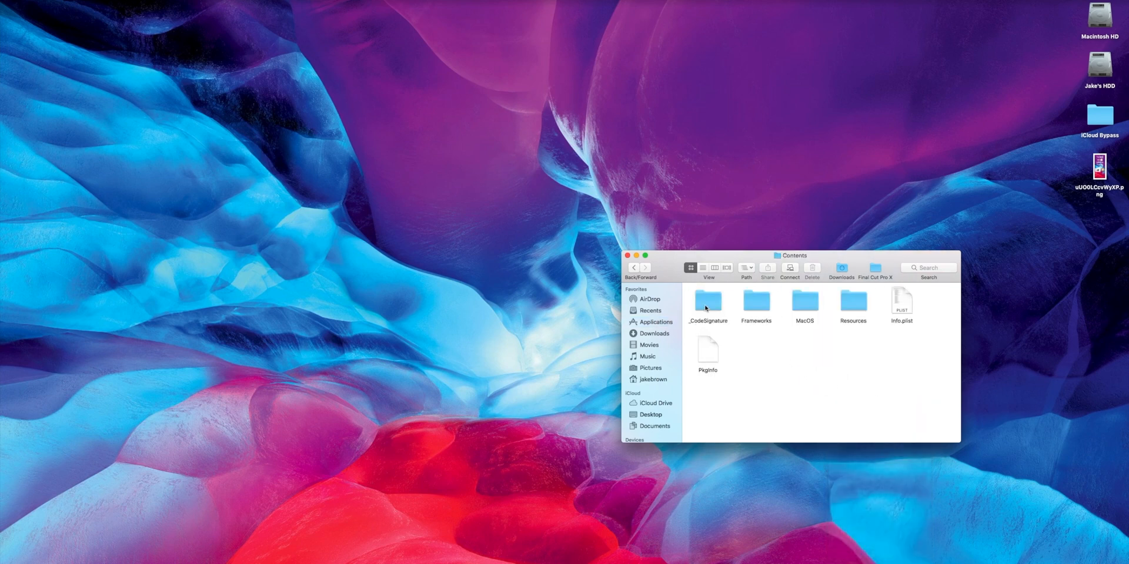
pyautogui.doubleClick(804, 301)
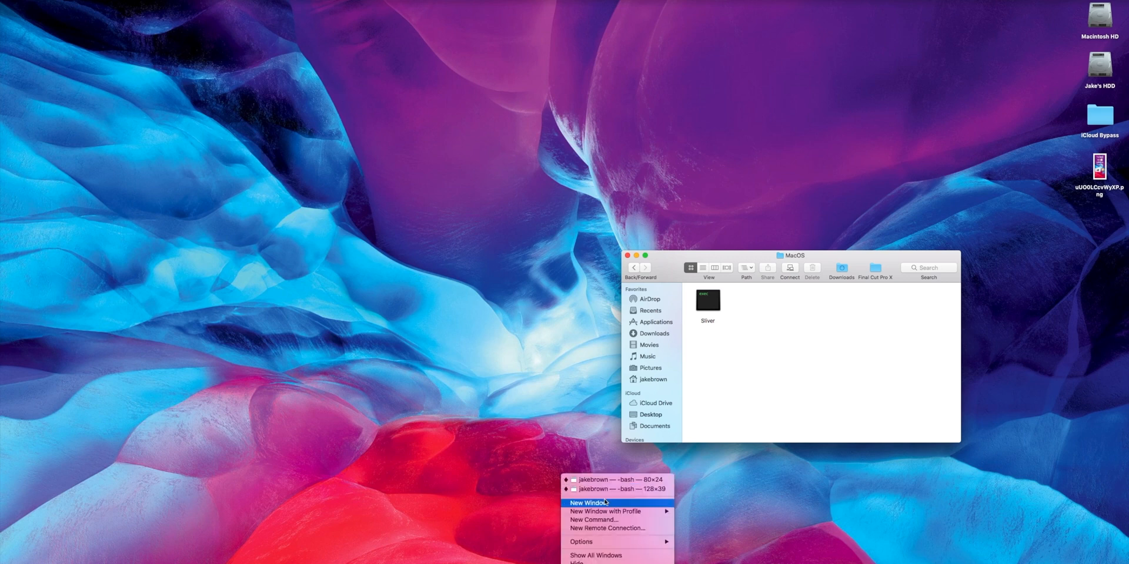
# Step: Start a new Terminal window and run the Sliver binary, reopening the bypass tool
pyautogui.click(588, 502)
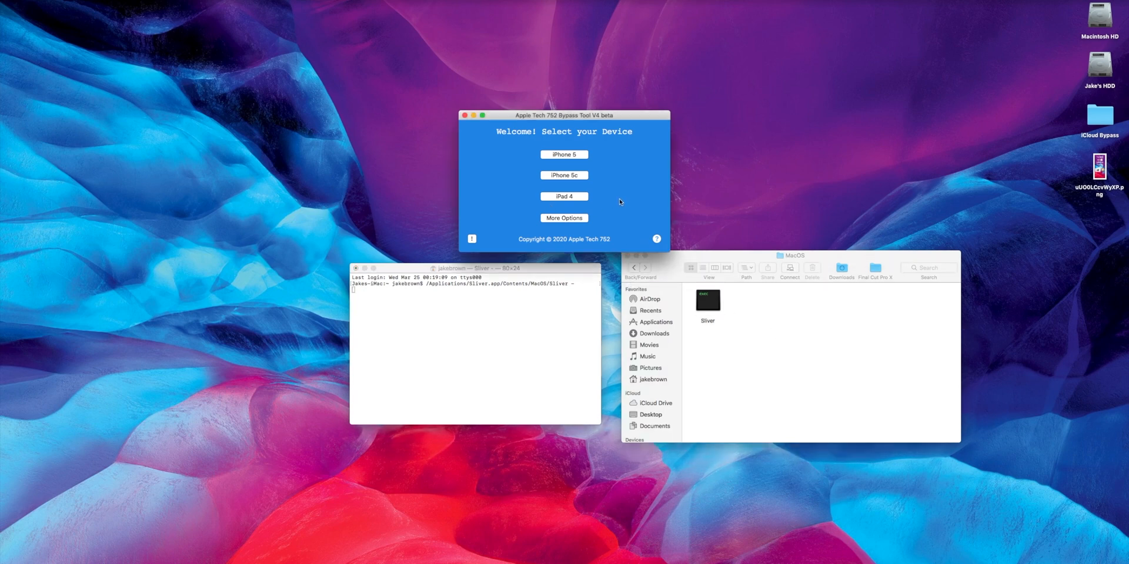
pyautogui.click(563, 219)
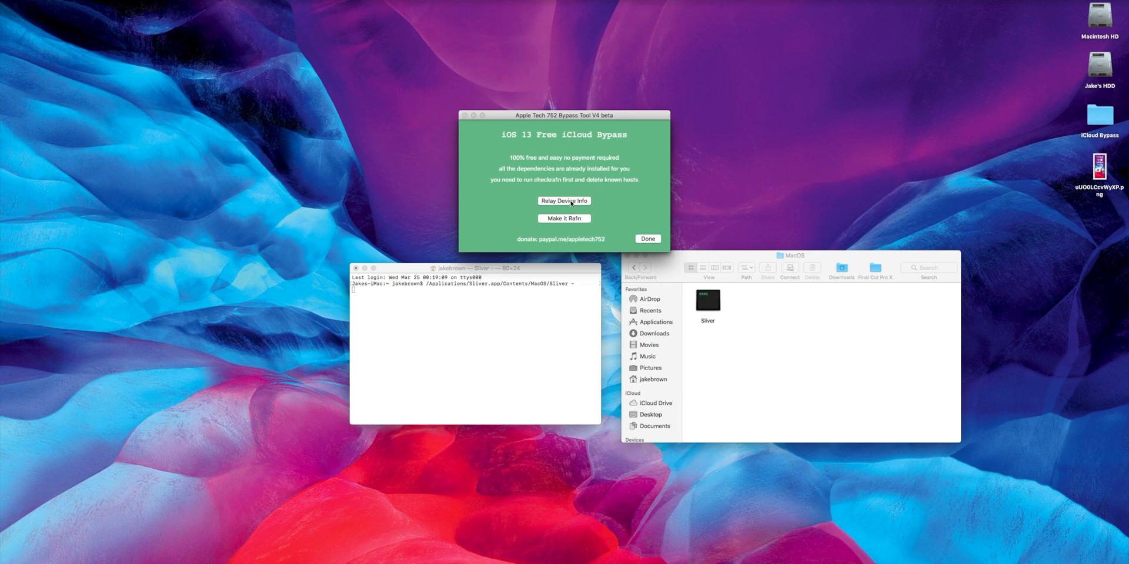
# Step: Relay device info over SSH, accept the TCP Activated alert, and run Make It Ra1n
pyautogui.click(563, 201)
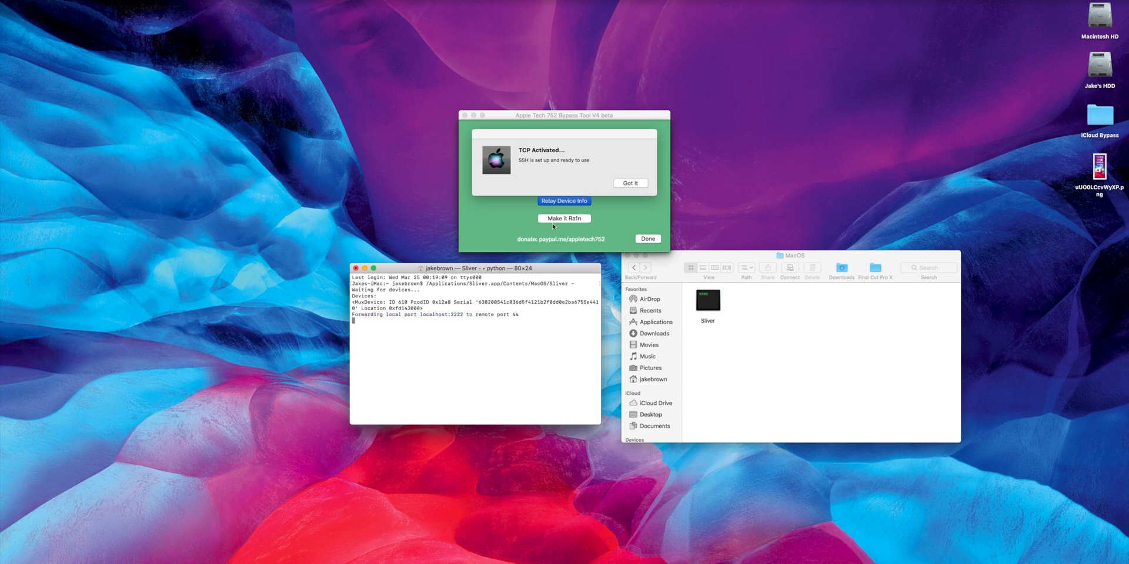
pyautogui.click(627, 184)
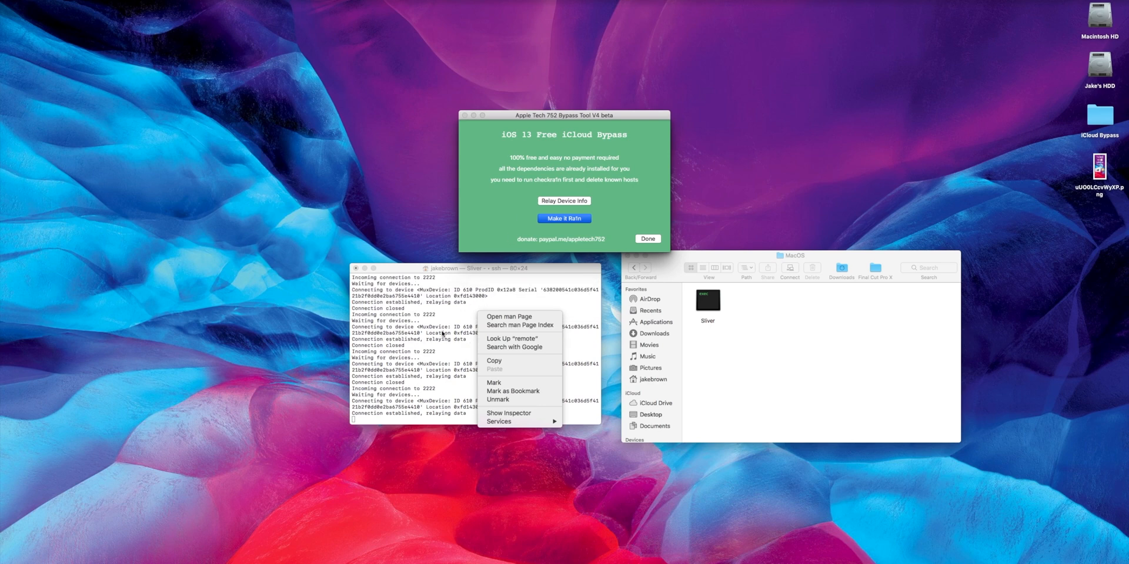
pyautogui.click(564, 219)
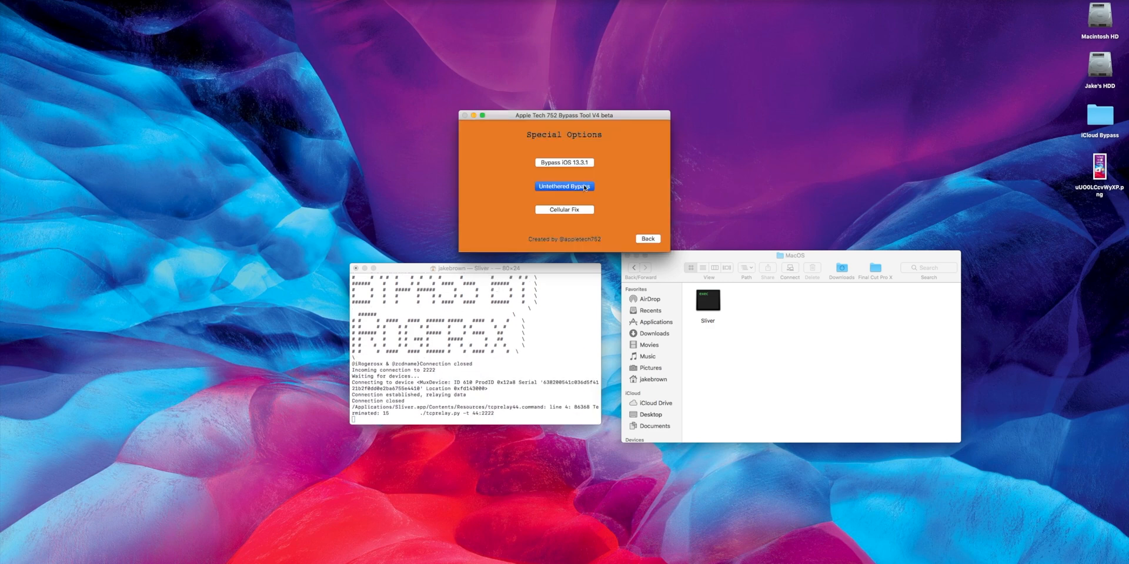
pyautogui.click(564, 186)
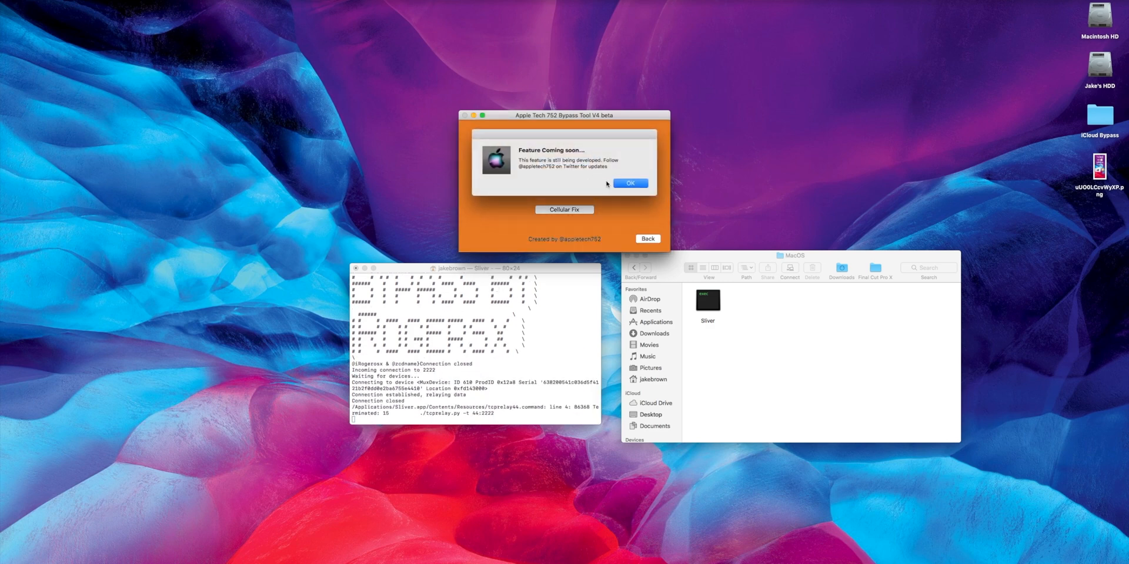
pyautogui.click(629, 184)
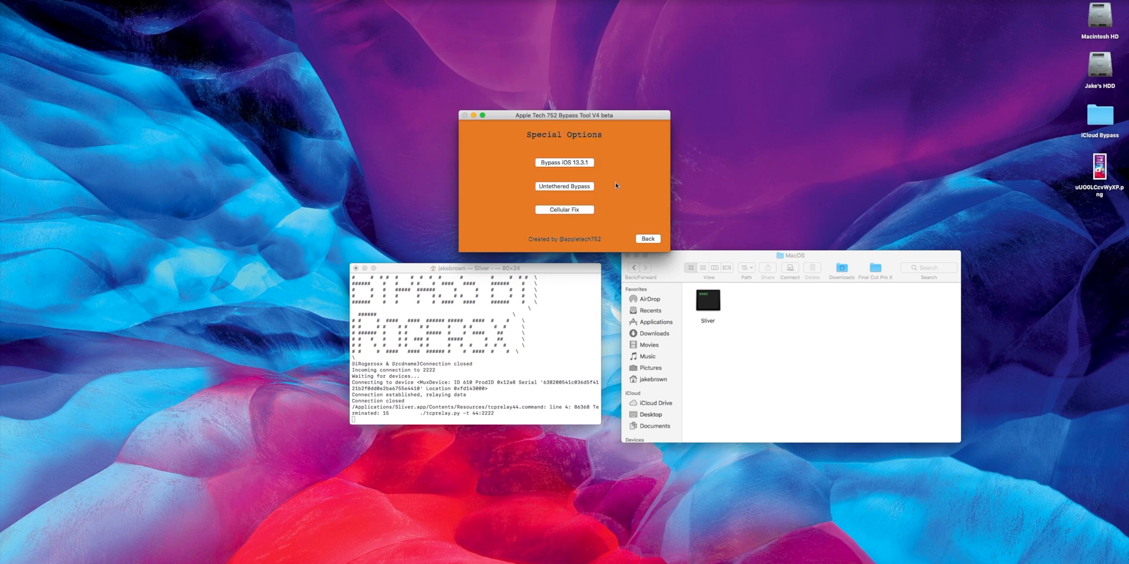